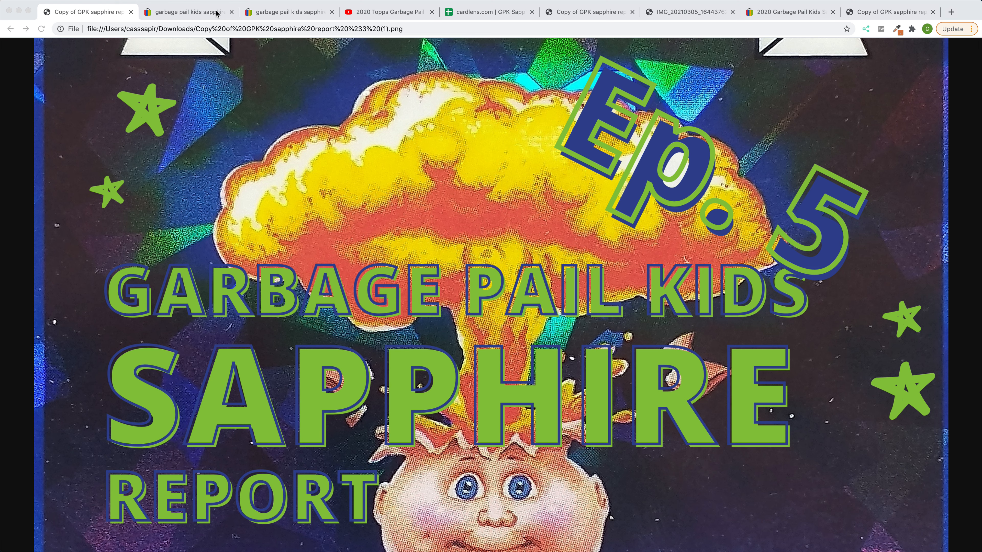
# Show the eBay sold listings for Garbage Pail Kids Sapphire, including the $4,000 Adam Bomb orange sale.
pyautogui.click(187, 11)
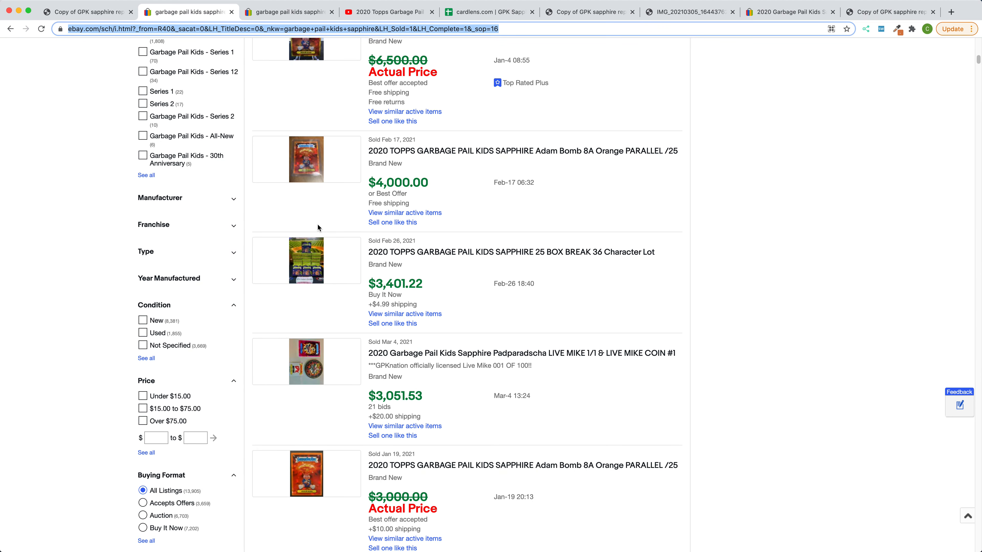
pyautogui.moveTo(310, 221)
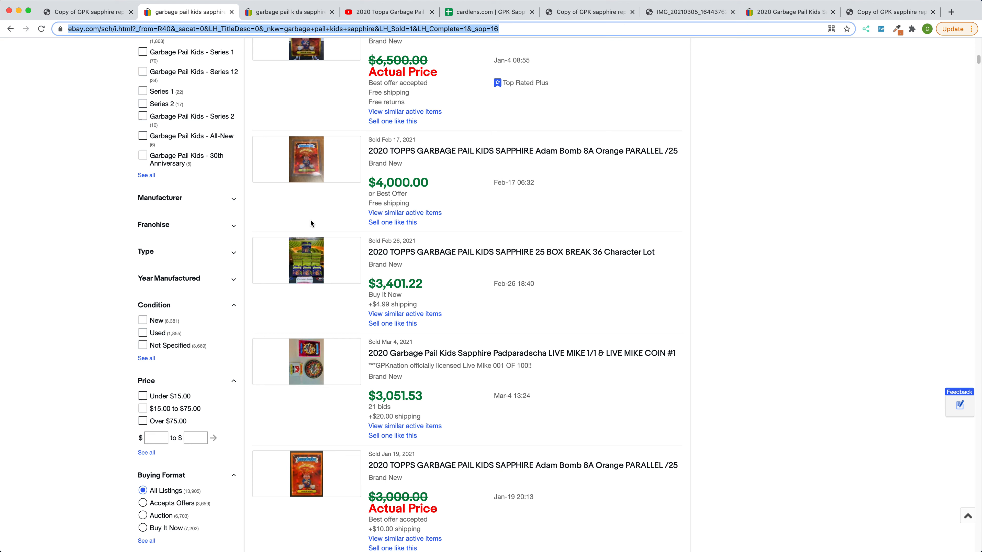
pyautogui.moveTo(423, 376)
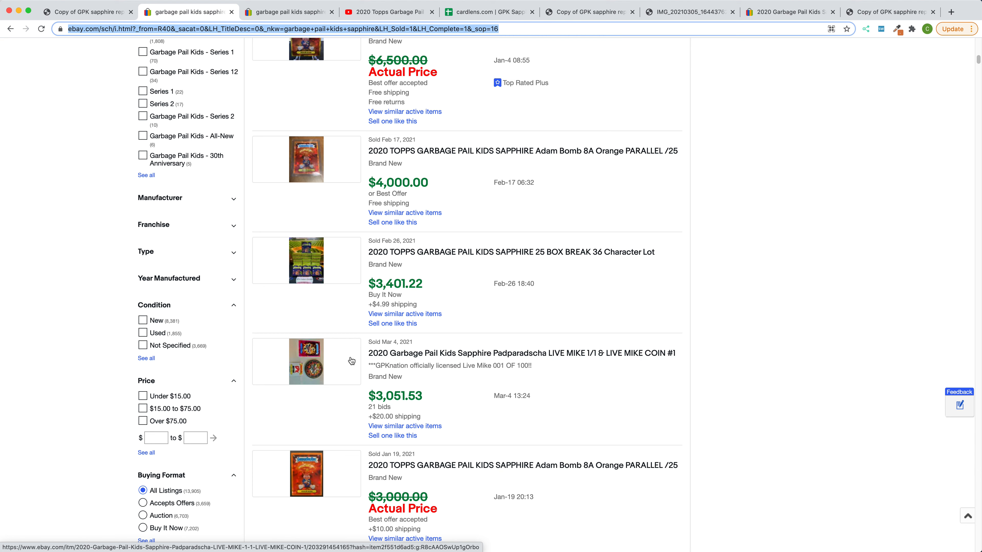
pyautogui.moveTo(404, 382)
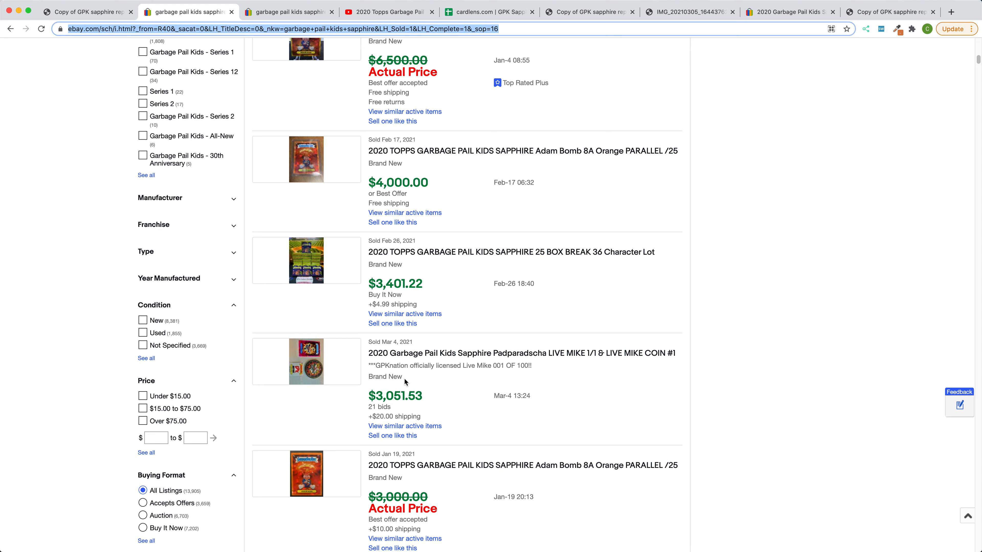
pyautogui.moveTo(340, 115)
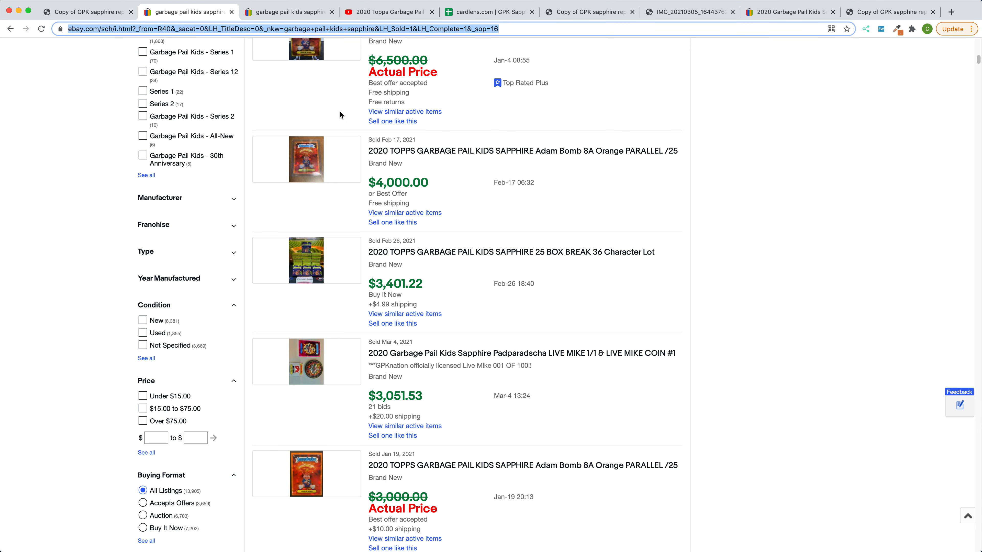
# Review the red parallel sold search: price chart, $345.63 average, Sewer Sue and Dead Ted $1,299.99 sales.
pyautogui.click(288, 11)
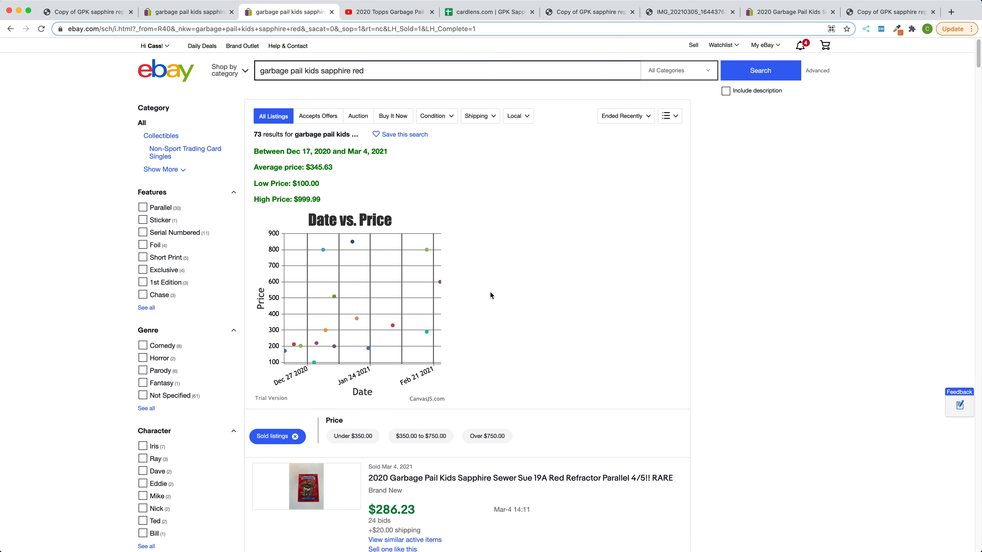
pyautogui.scroll(-3)
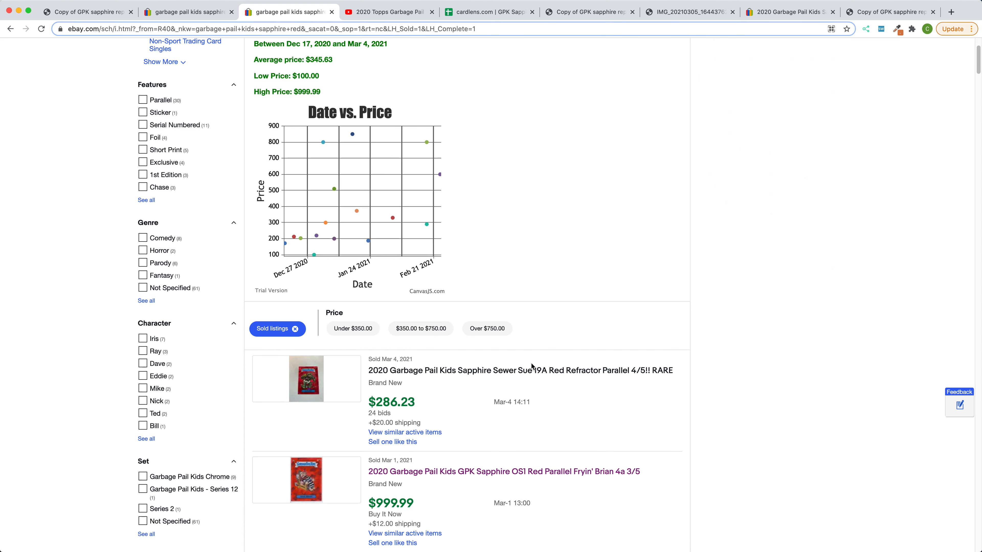
pyautogui.scroll(-3)
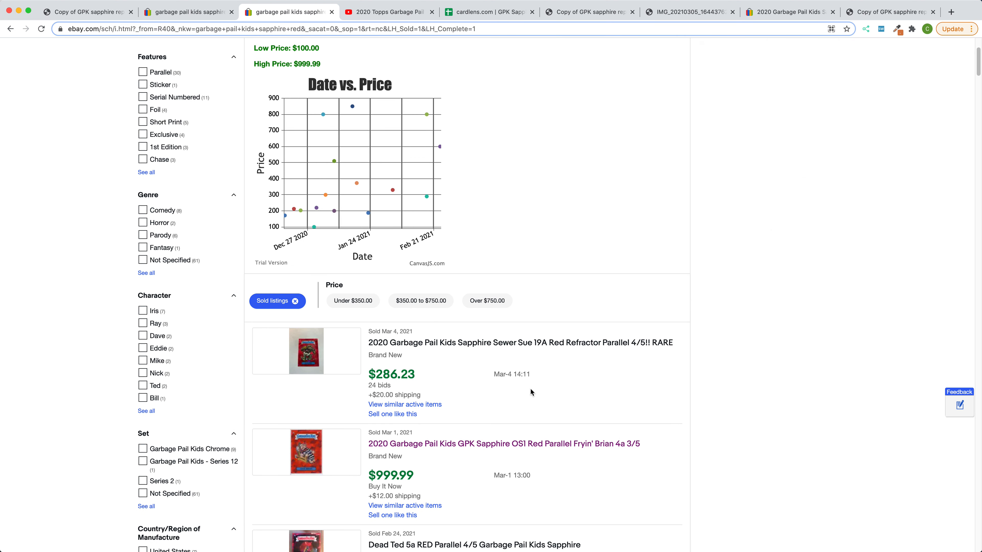
pyautogui.scroll(-3)
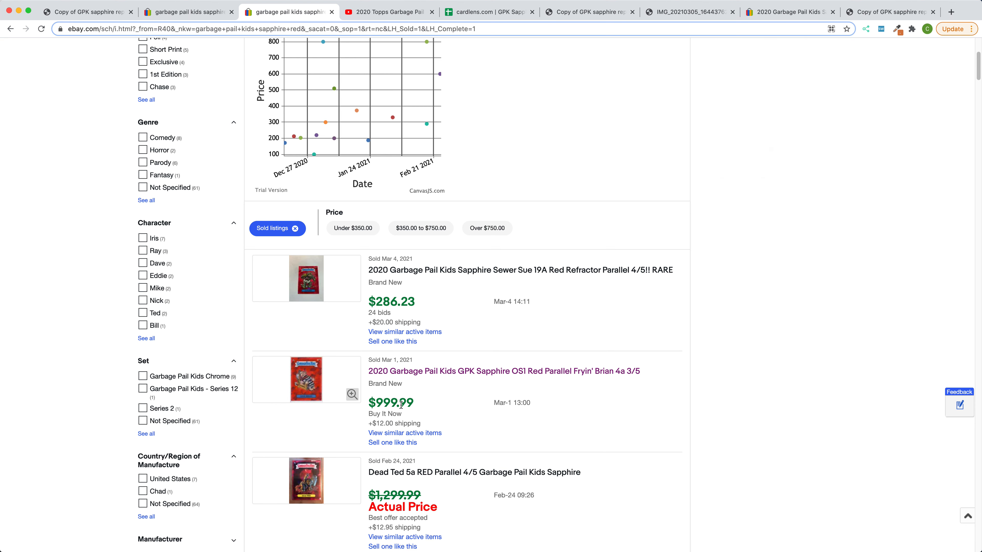
pyautogui.scroll(-3)
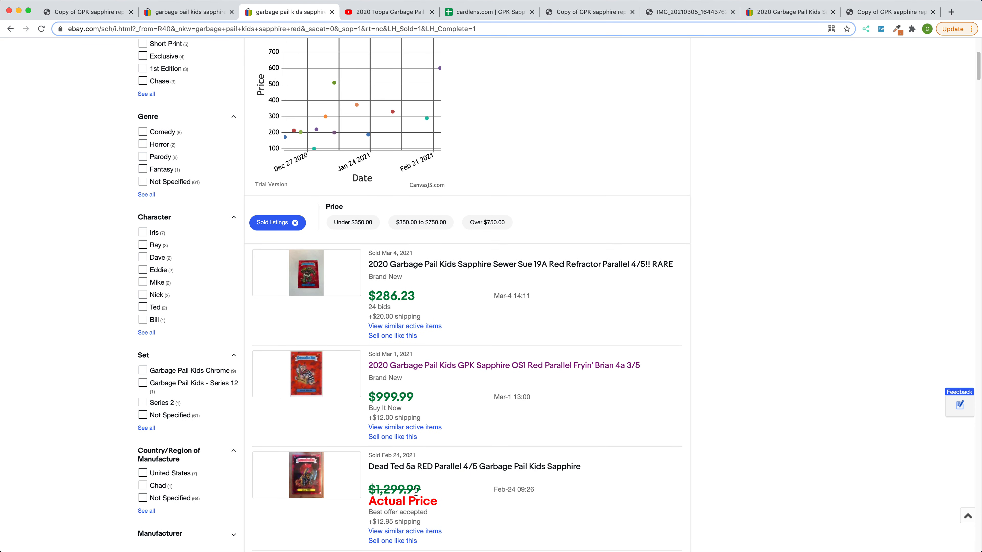
pyautogui.moveTo(402, 501)
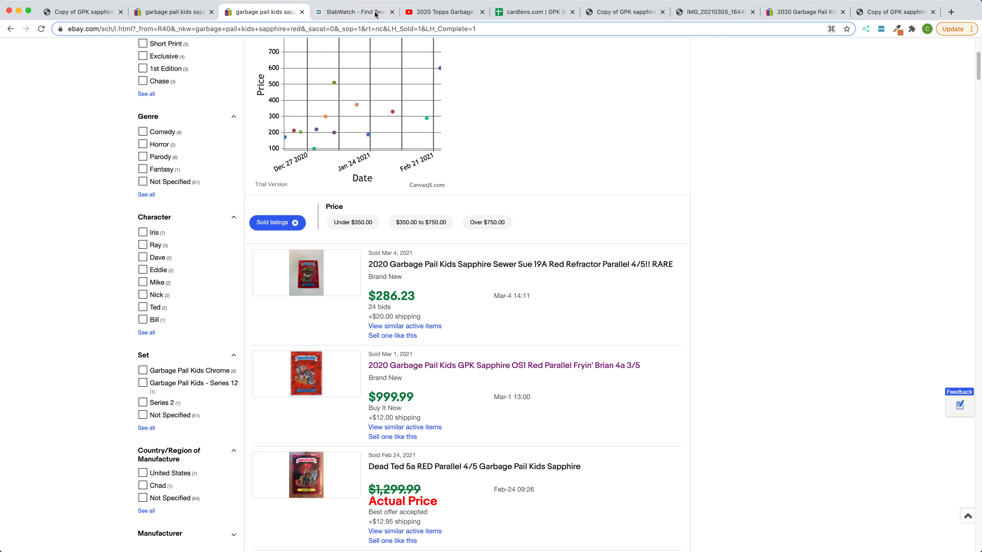
pyautogui.click(352, 11)
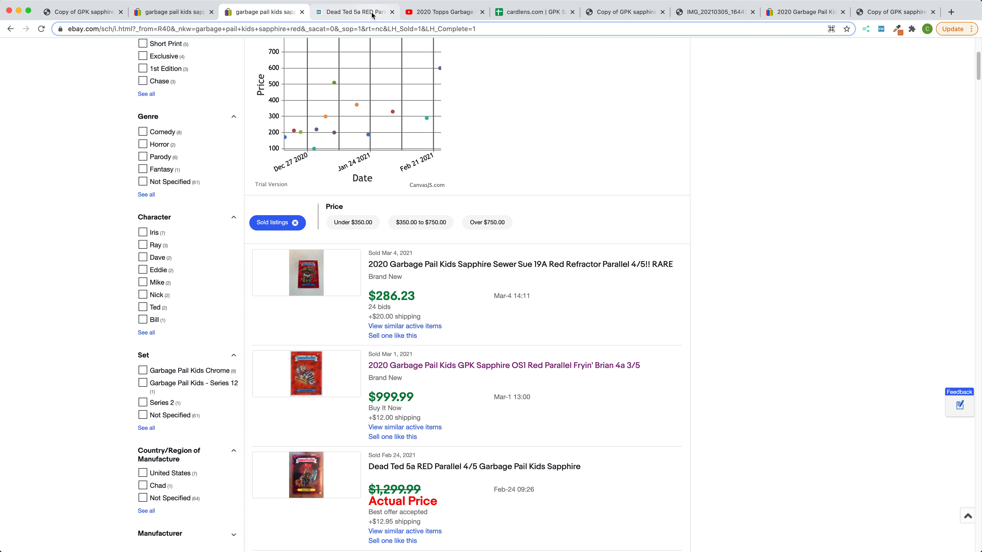
pyautogui.moveTo(354, 12)
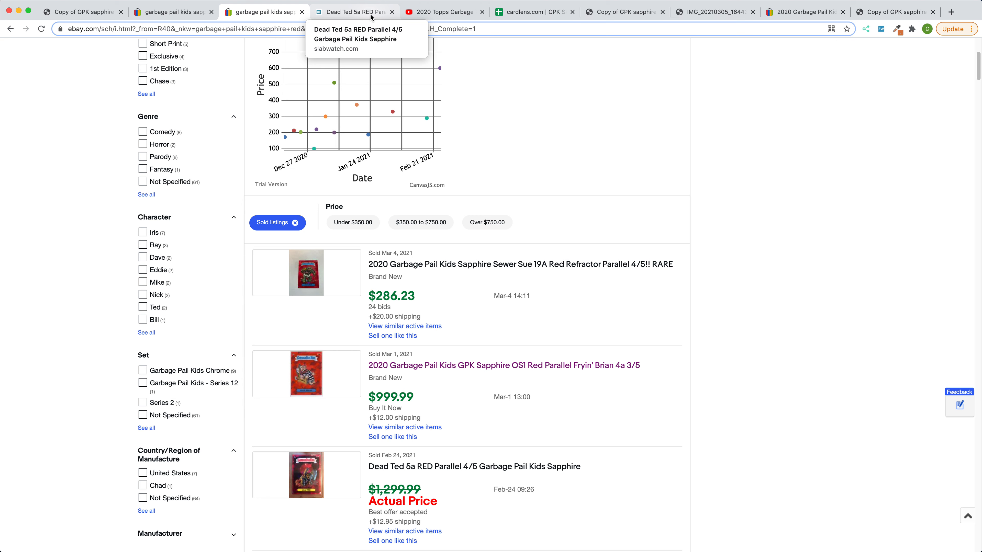
pyautogui.moveTo(374, 16)
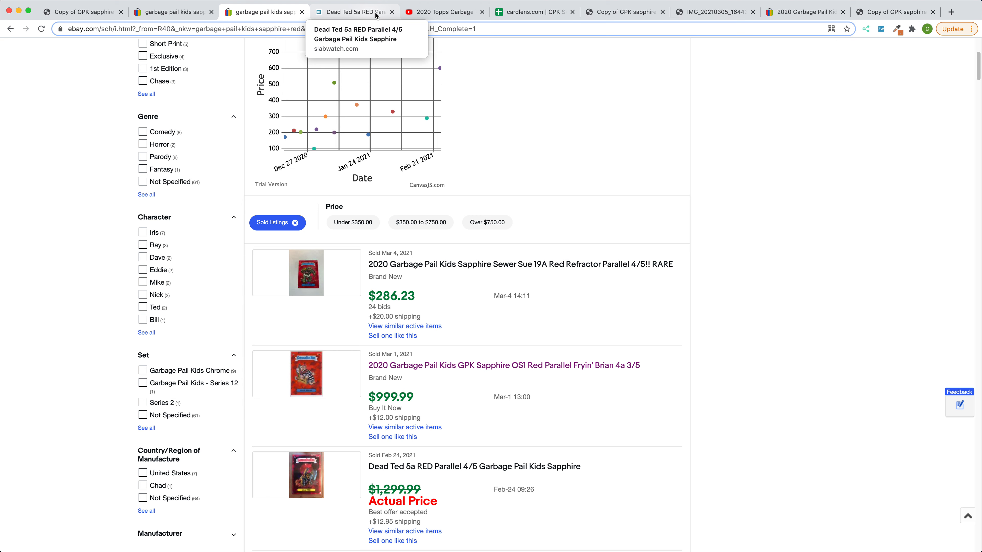
pyautogui.moveTo(444, 11)
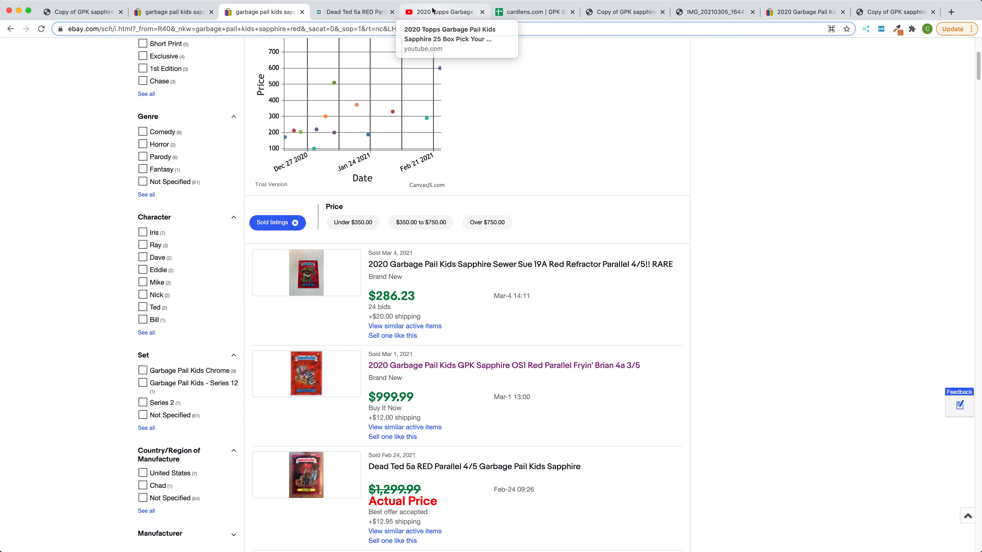
# Play part of the 2020 GPK Sapphire 25-box character break replay on YouTube.
pyautogui.click(444, 11)
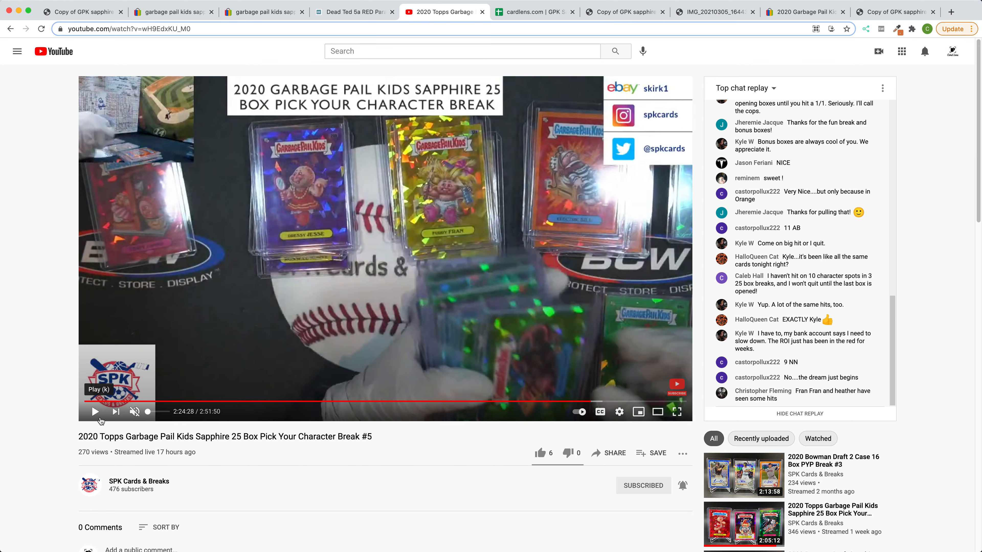
pyautogui.click(95, 411)
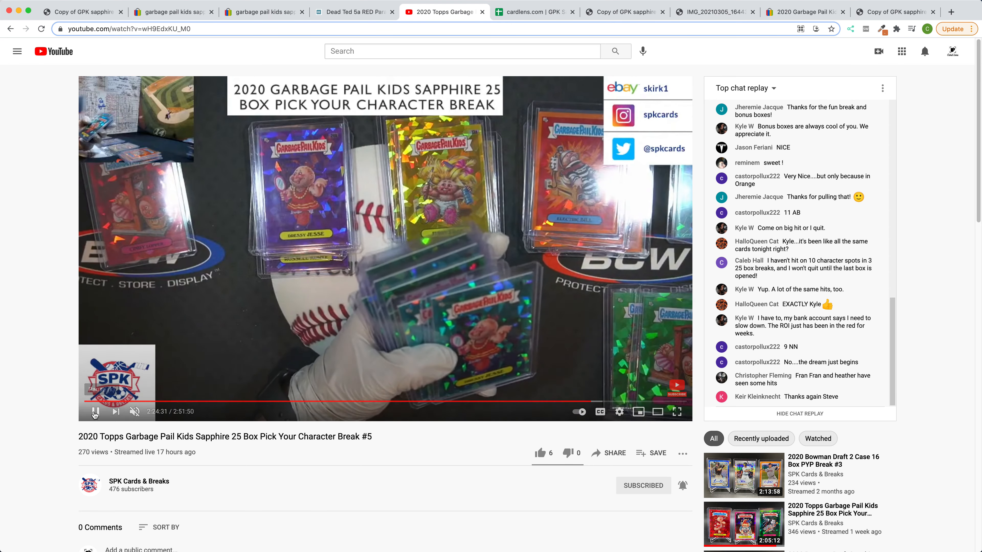
pyautogui.moveTo(94, 412)
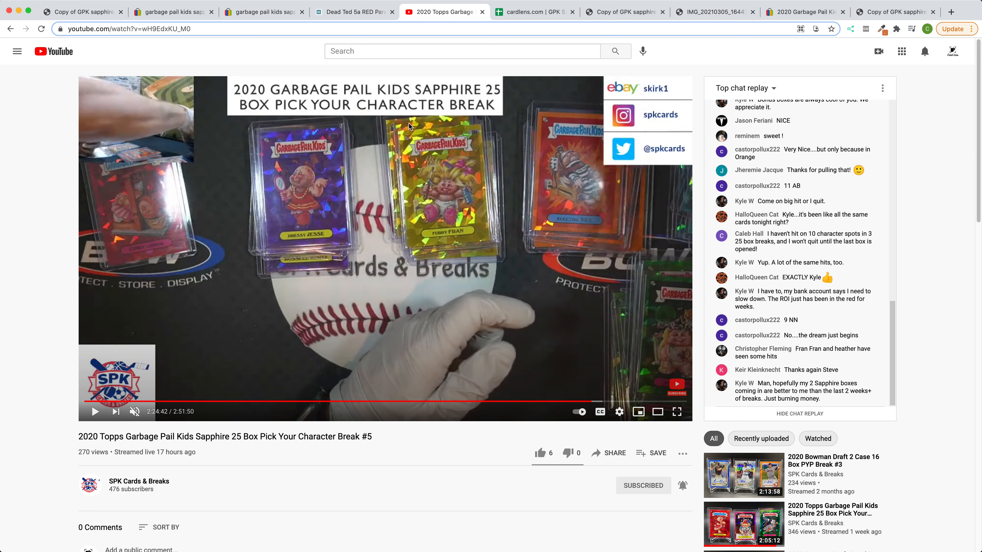
pyautogui.moveTo(591, 70)
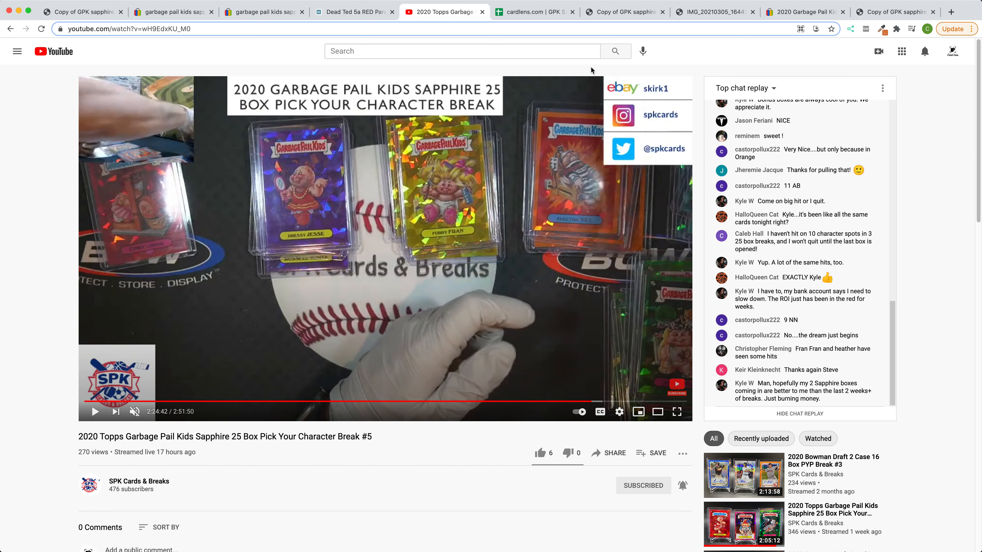
# Review the GPK Sapphire price guide and the Character Index ranking down to the lowest cards.
pyautogui.click(532, 12)
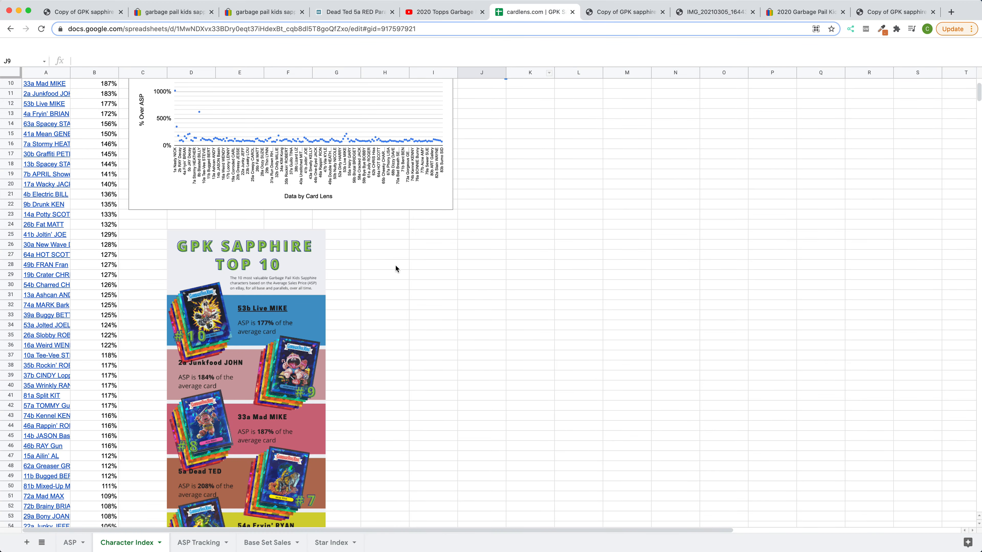
pyautogui.moveTo(401, 329)
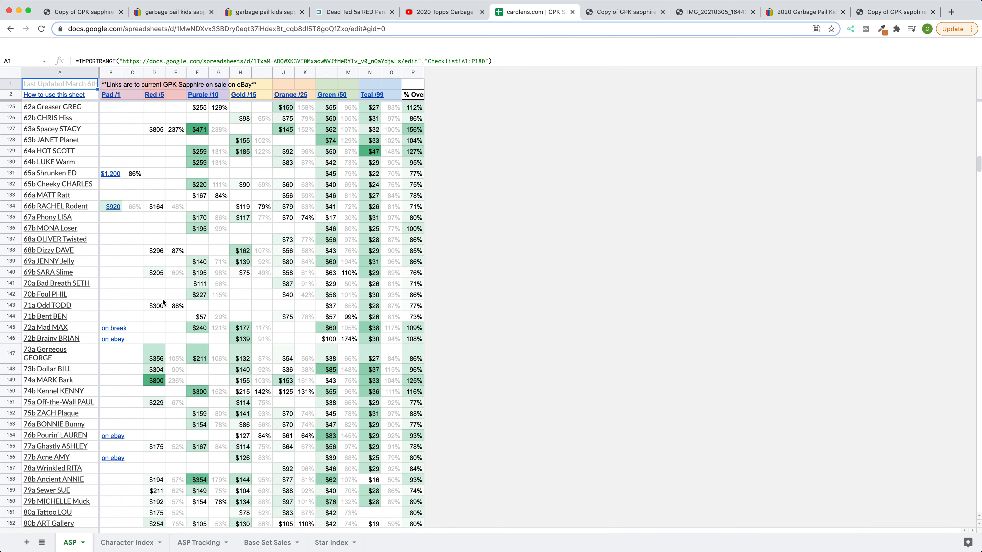
pyautogui.moveTo(170, 362)
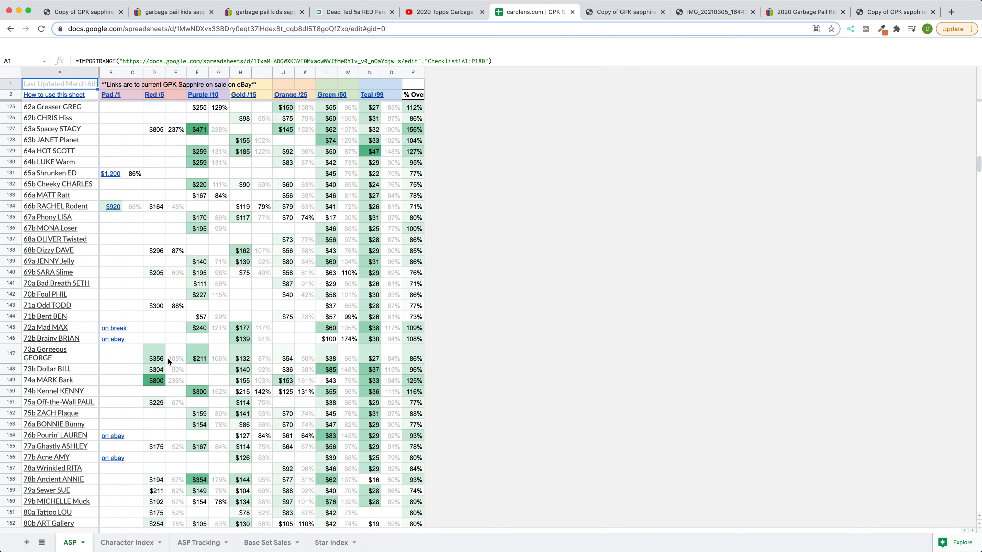
pyautogui.scroll(-3)
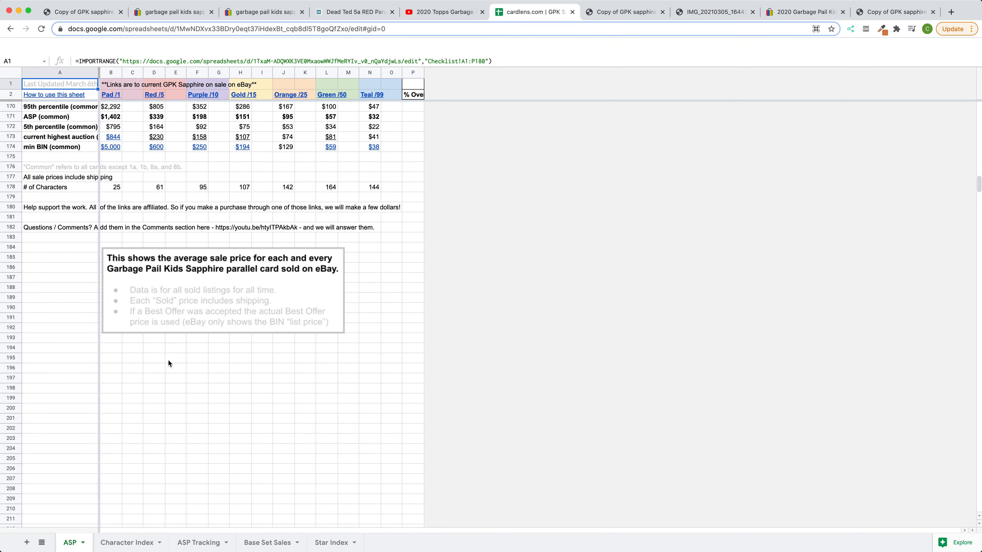
pyautogui.click(128, 542)
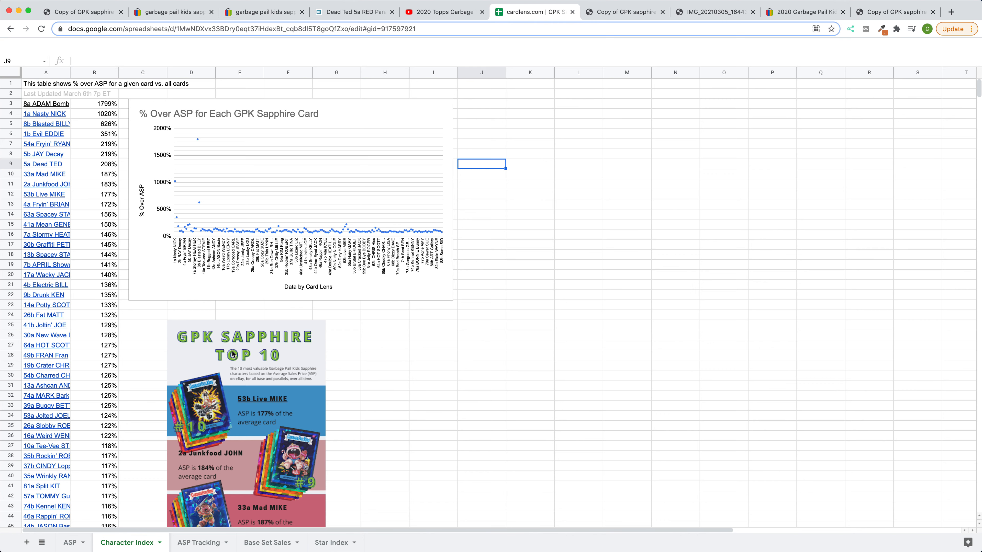
pyautogui.scroll(-3)
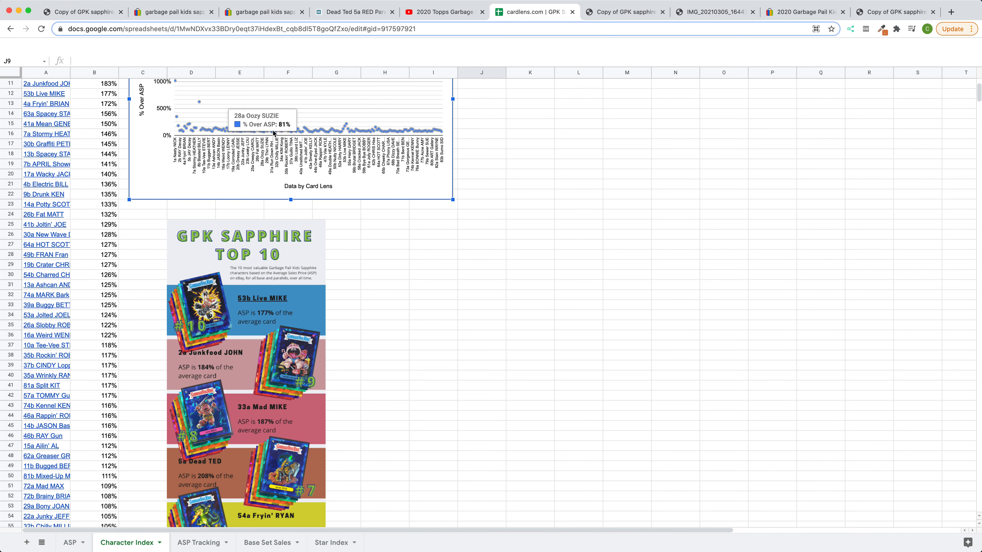
pyautogui.moveTo(387, 132)
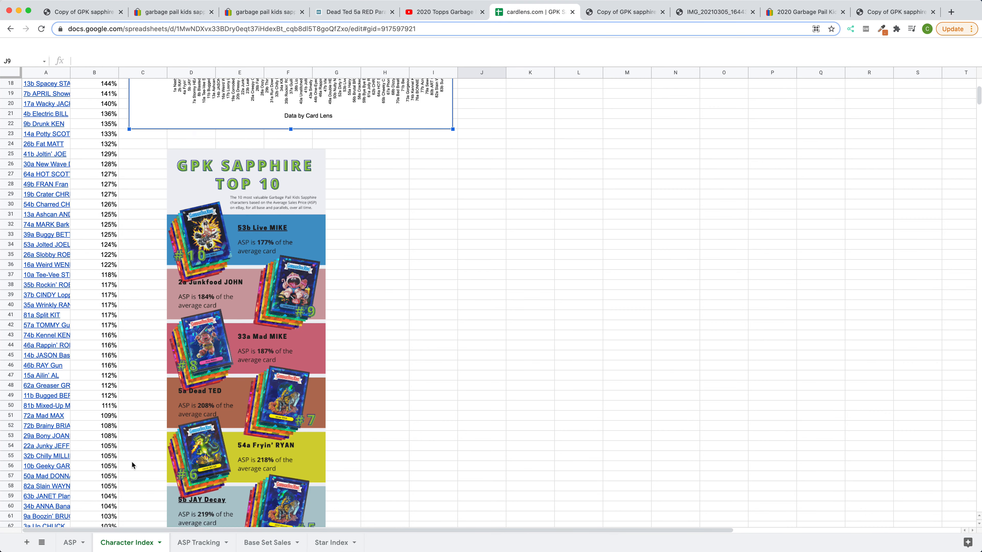
pyautogui.scroll(-3)
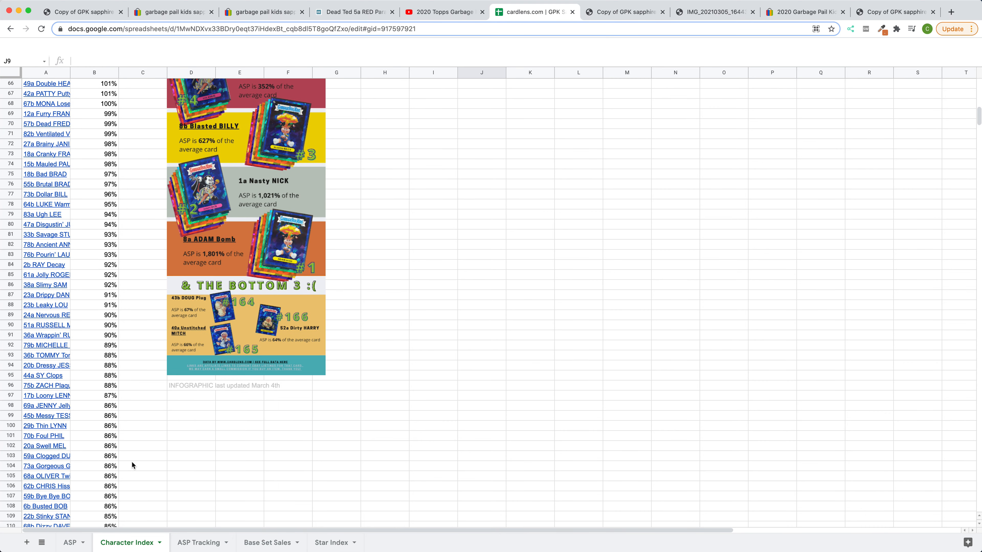
pyautogui.scroll(-3)
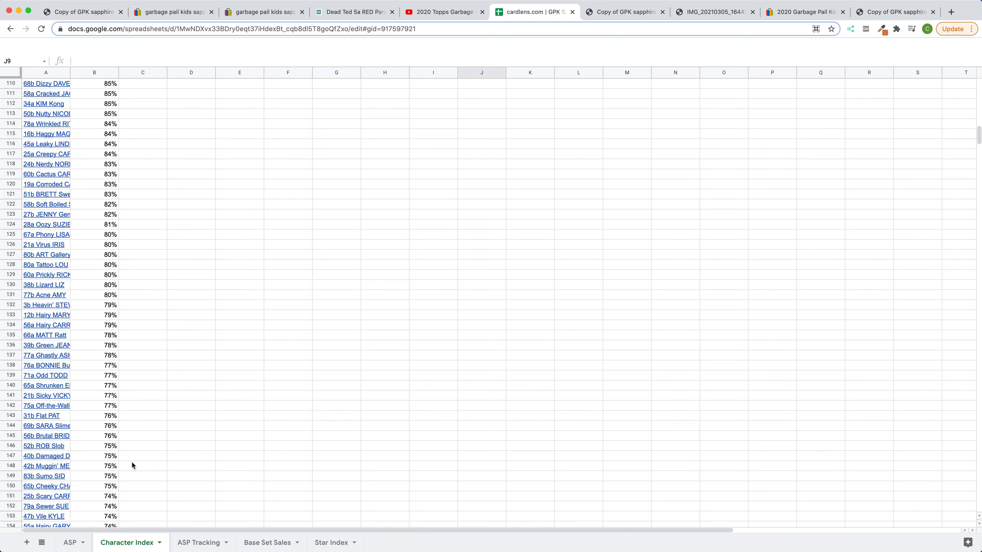
pyautogui.scroll(-3)
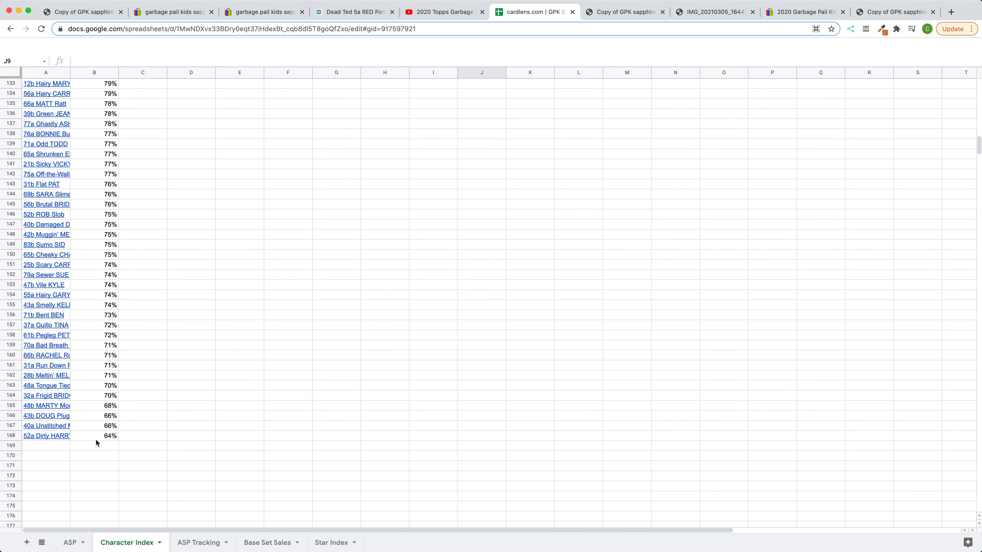
pyautogui.moveTo(86, 443)
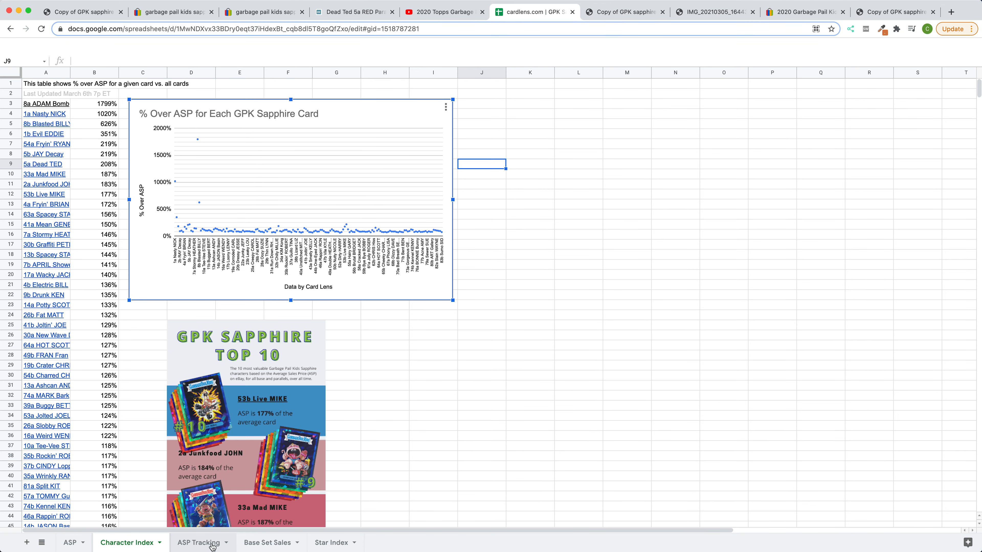
# Review Base Set Sales via ASP Tracking: the 2/17 sale, $1,104 average and moving-average trendline chart.
pyautogui.click(199, 542)
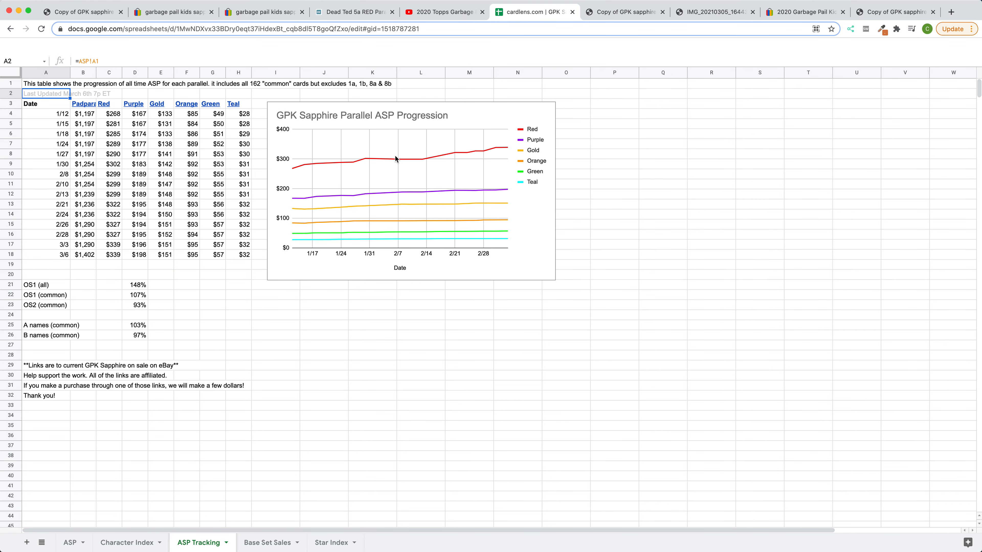
pyautogui.moveTo(490, 150)
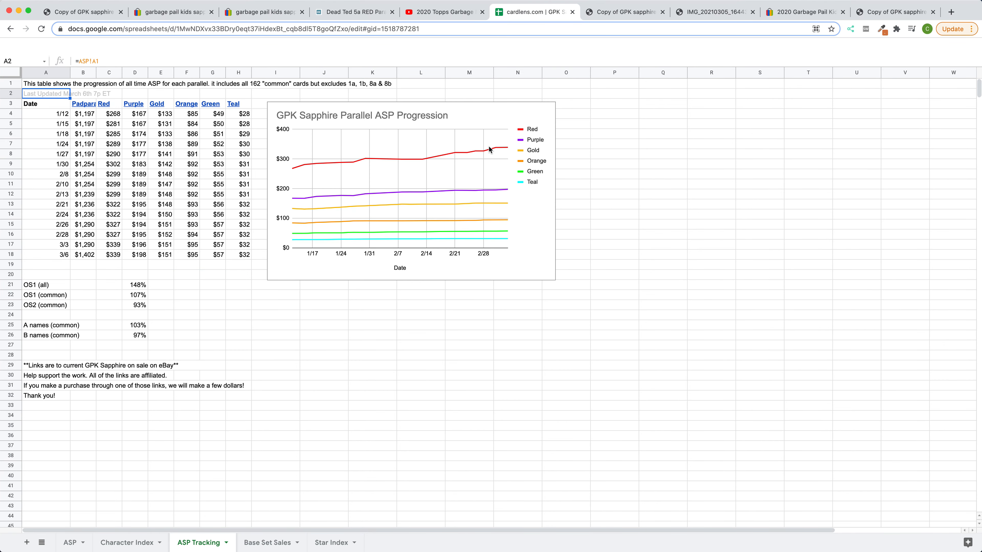
pyautogui.click(268, 542)
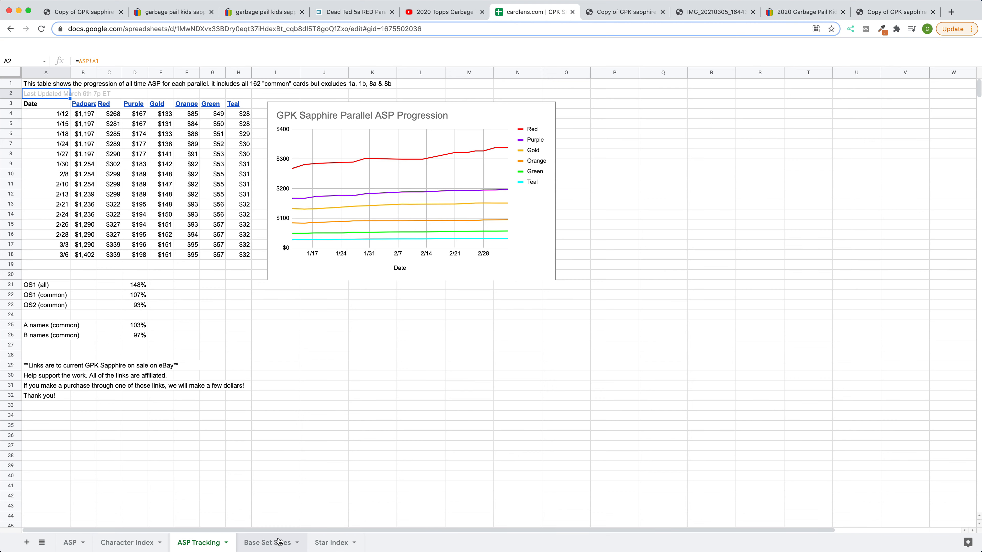
pyautogui.click(268, 542)
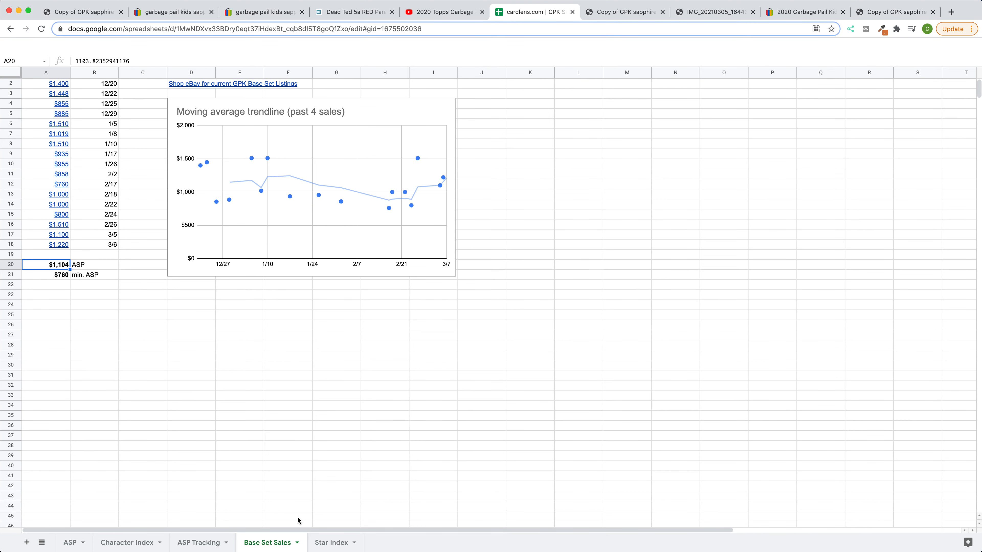
pyautogui.moveTo(121, 245)
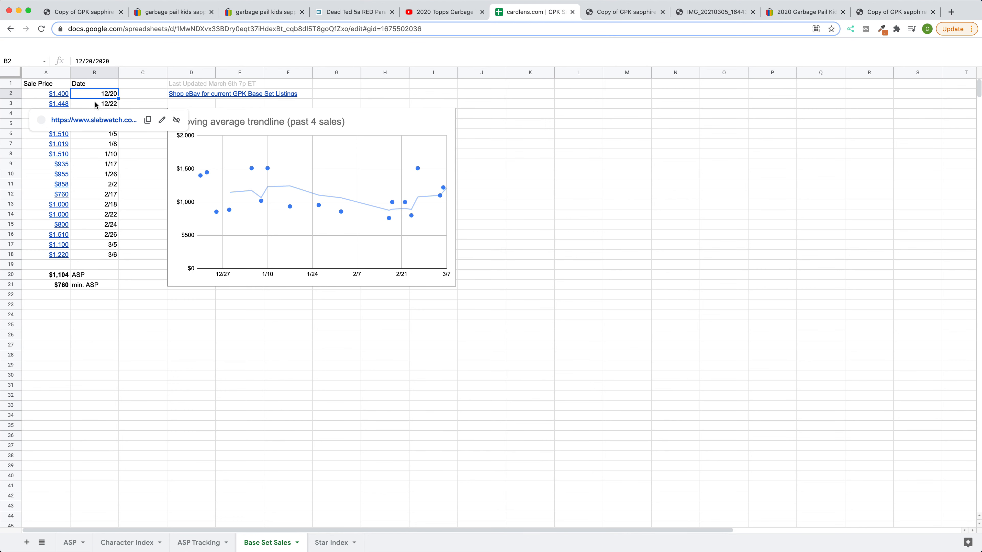
pyautogui.moveTo(105, 176)
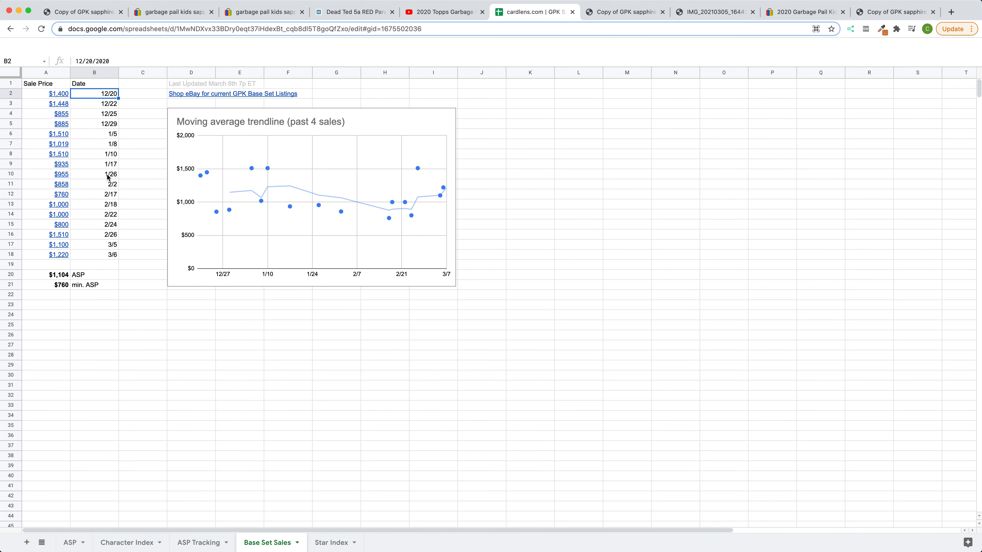
pyautogui.moveTo(110, 214)
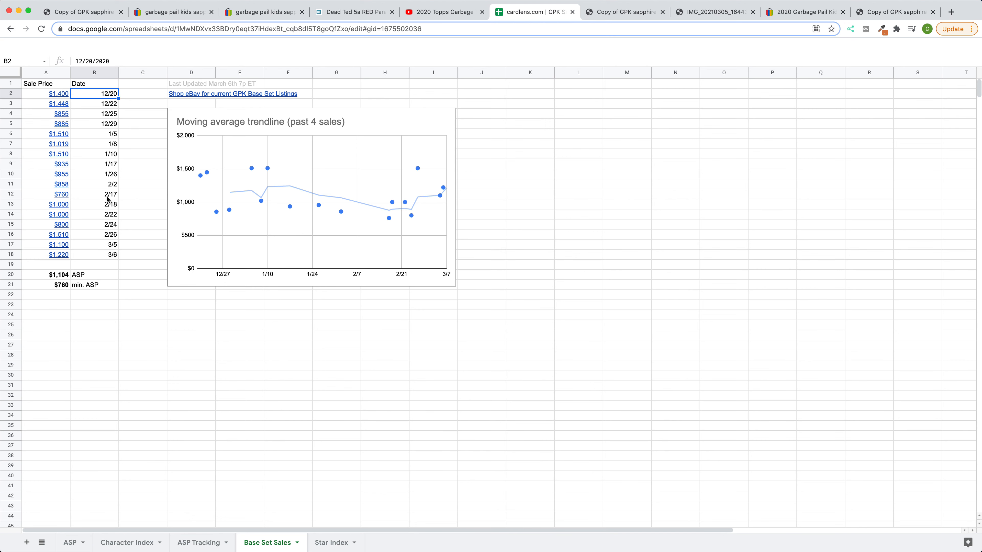
pyautogui.click(94, 193)
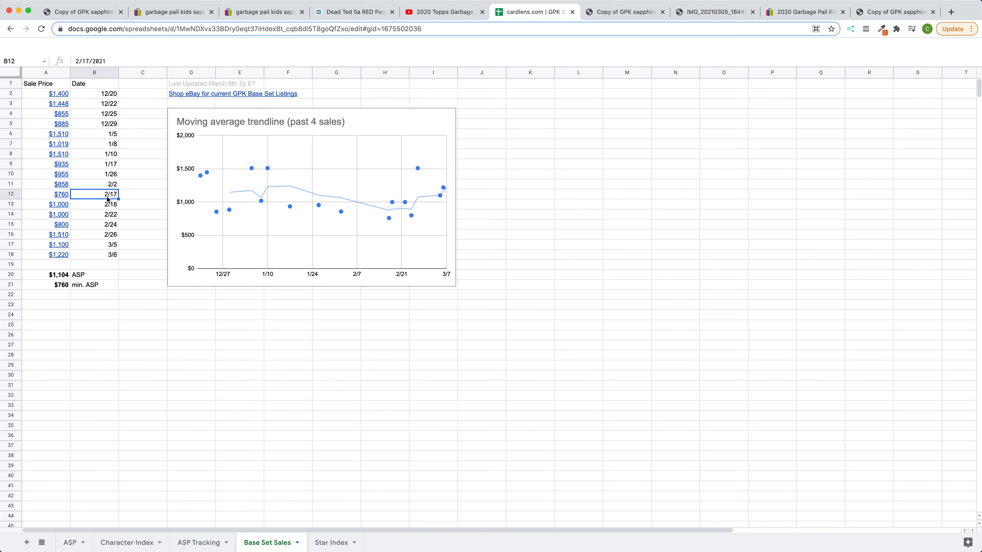
pyautogui.moveTo(111, 199)
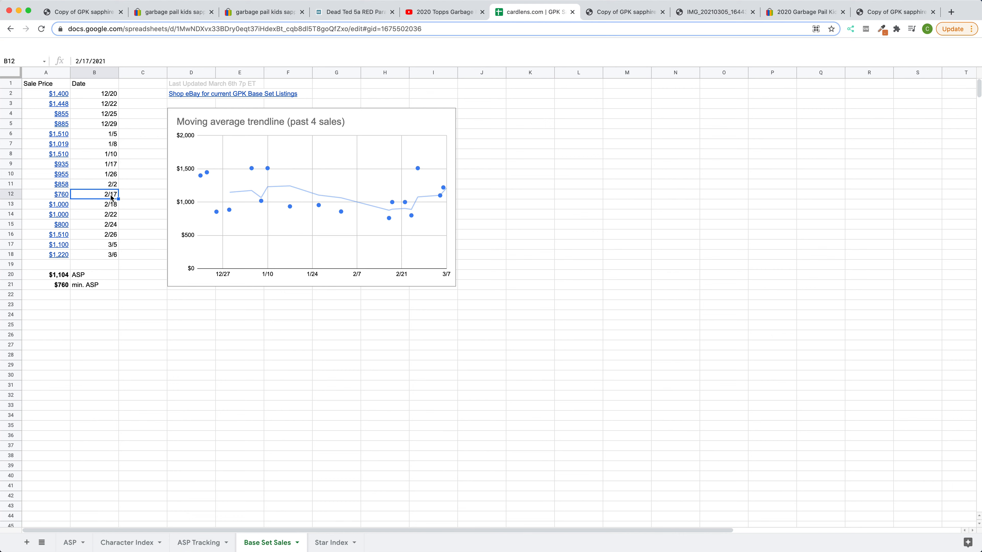
pyautogui.moveTo(113, 261)
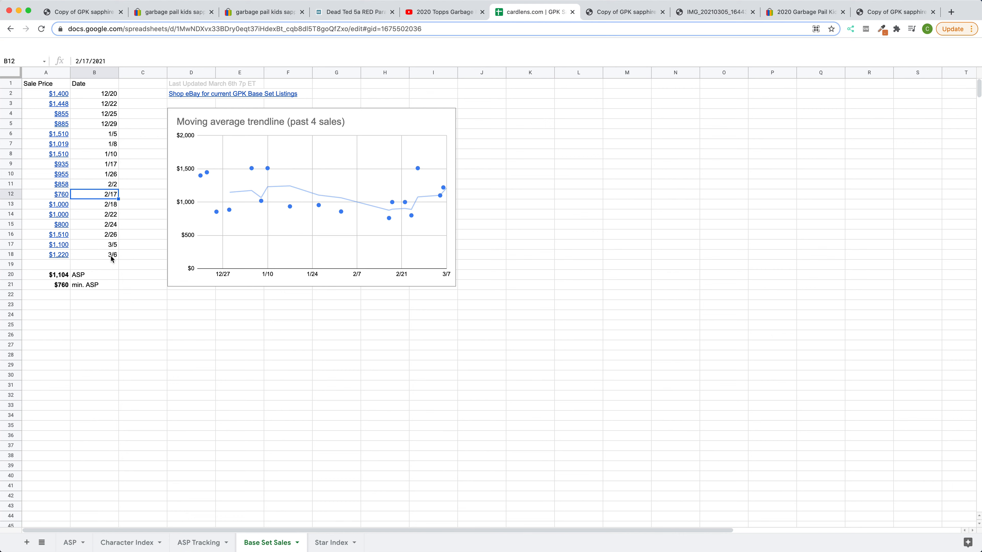
pyautogui.moveTo(238, 188)
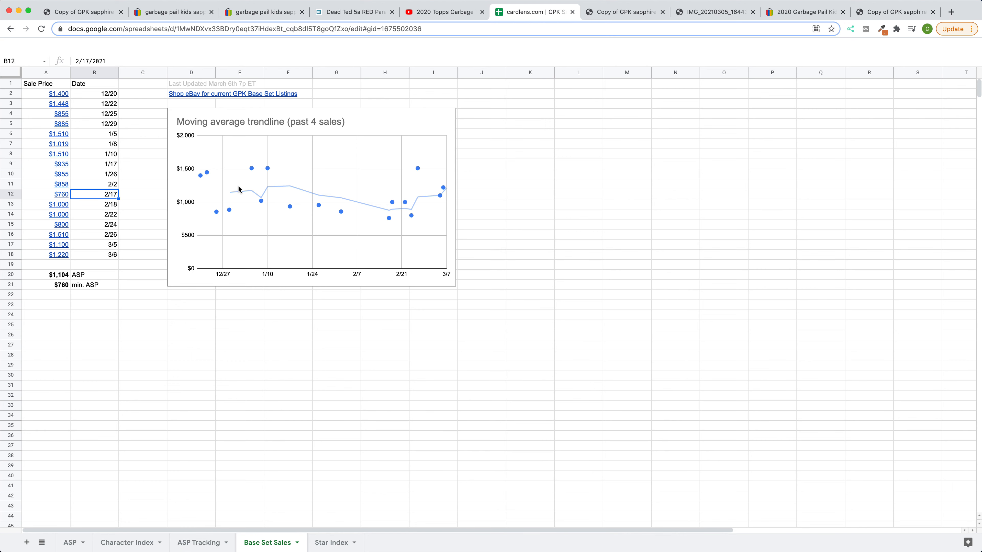
pyautogui.moveTo(273, 211)
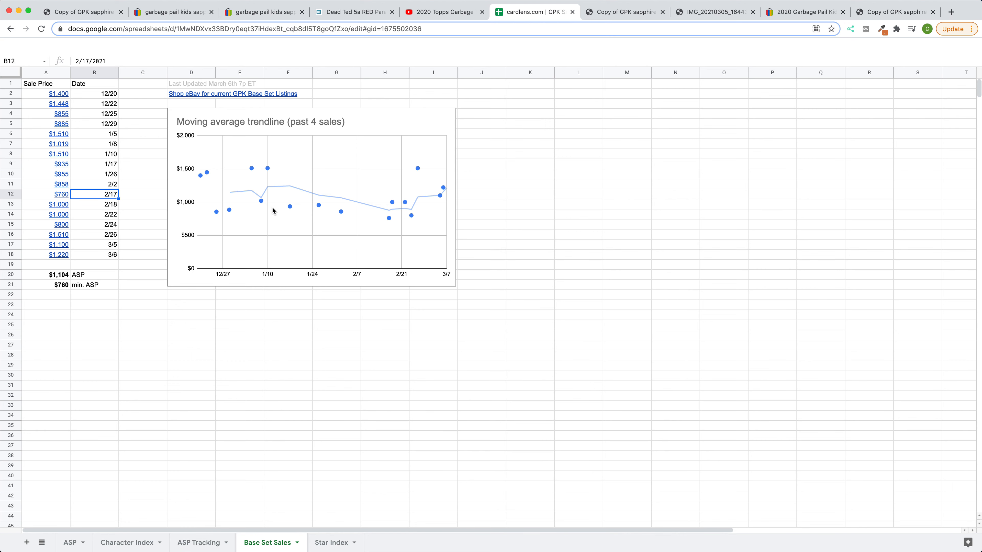
pyautogui.click(272, 212)
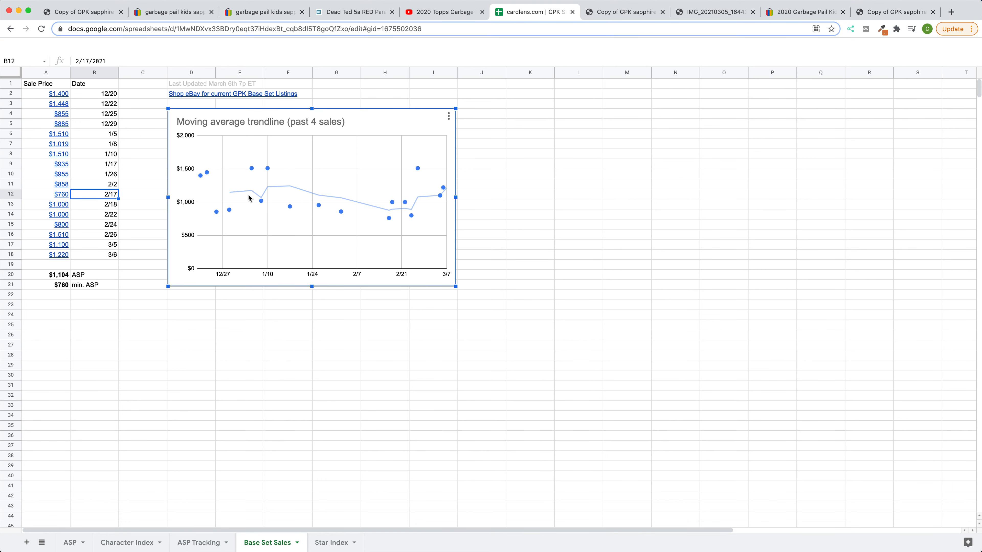
pyautogui.moveTo(332, 198)
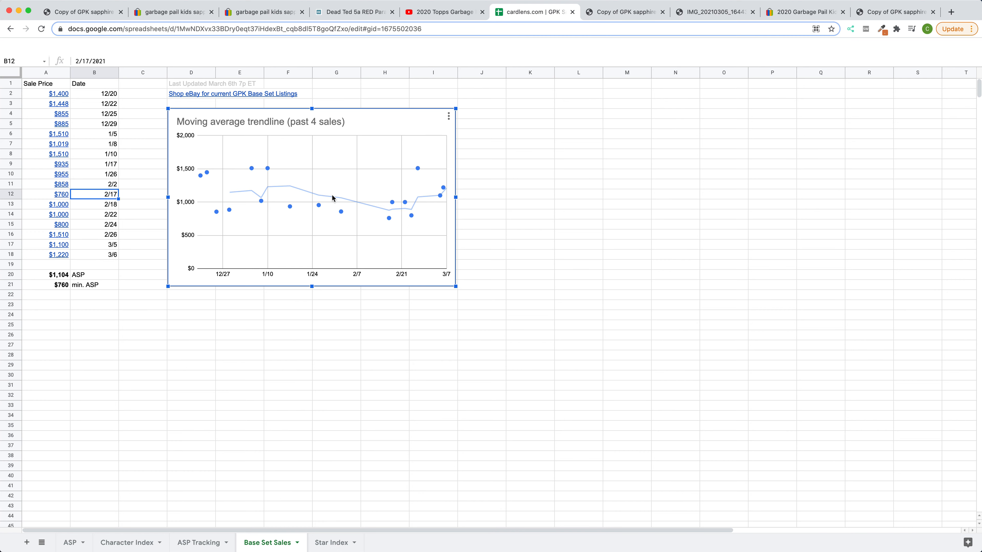
pyautogui.moveTo(365, 207)
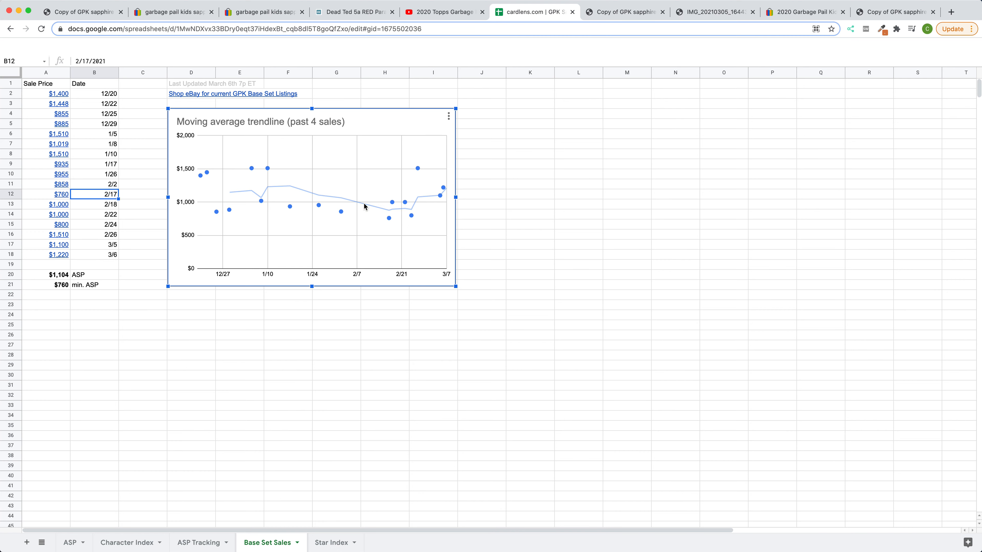
pyautogui.moveTo(375, 211)
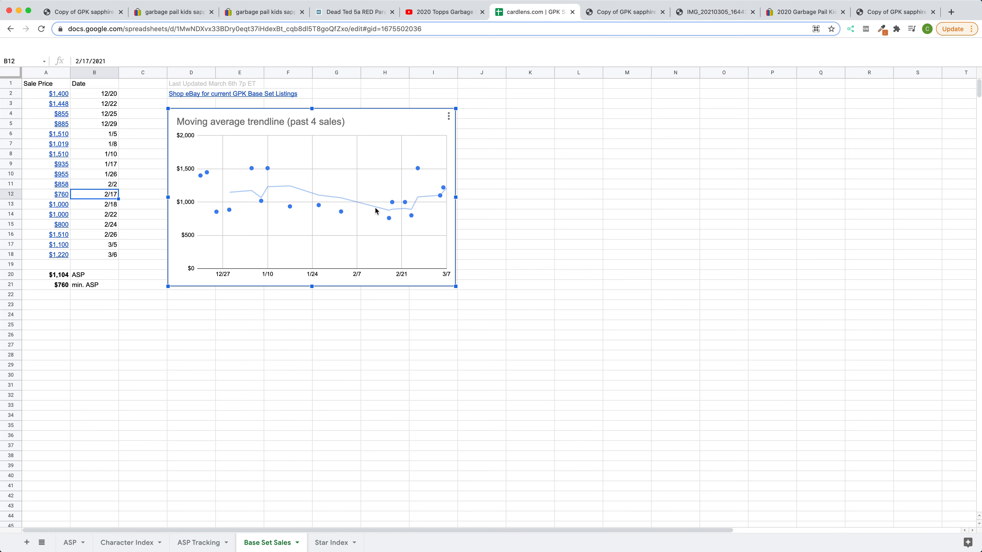
pyautogui.moveTo(420, 169)
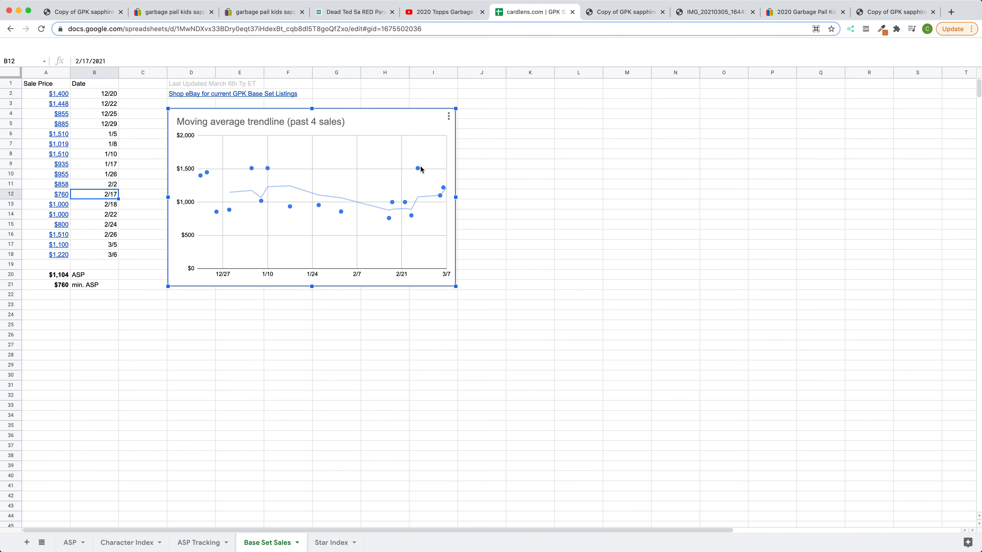
pyautogui.moveTo(365, 209)
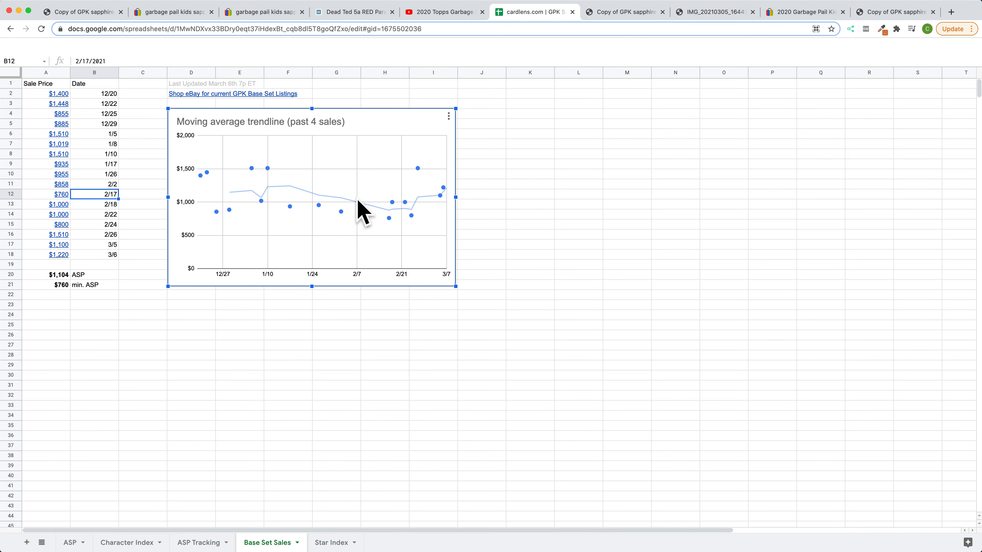
pyautogui.moveTo(326, 194)
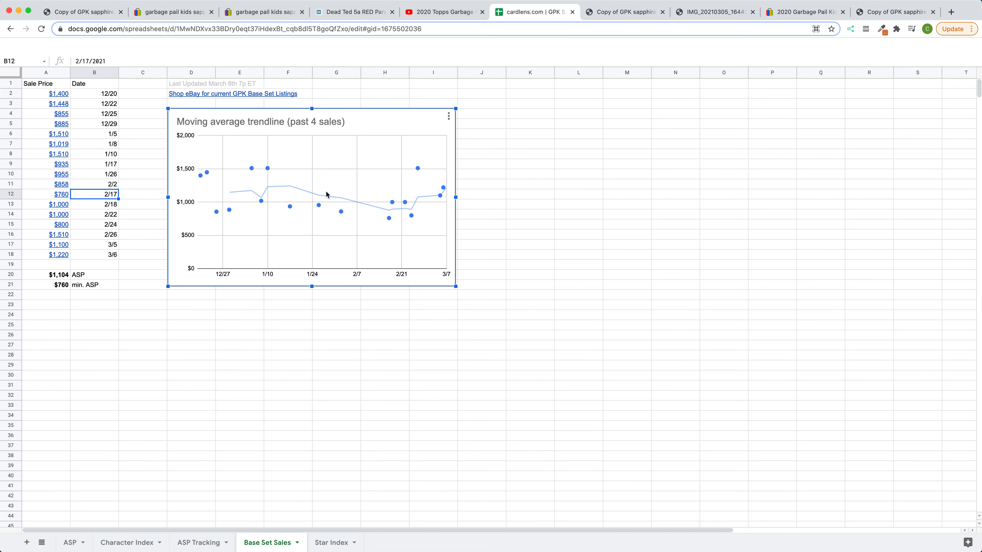
pyautogui.moveTo(380, 208)
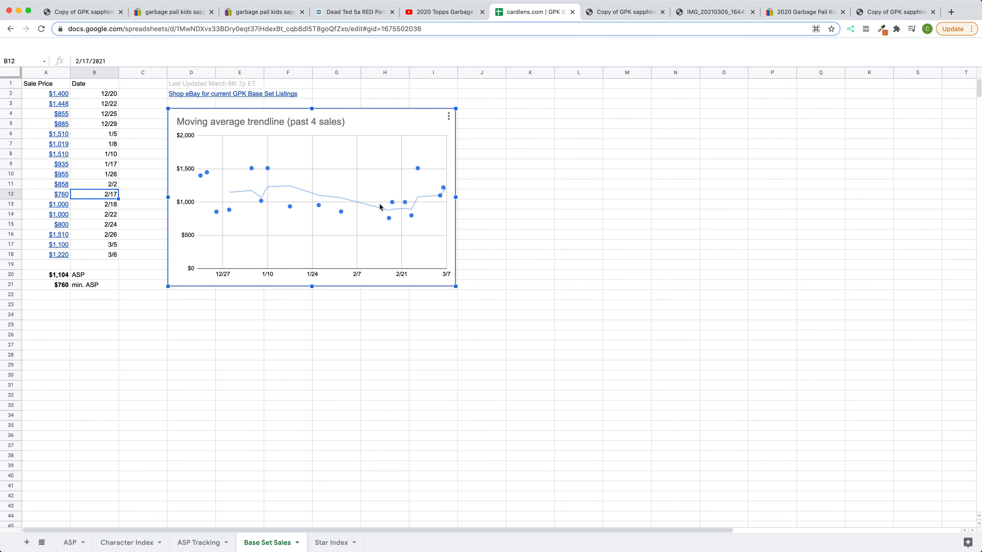
pyautogui.moveTo(441, 193)
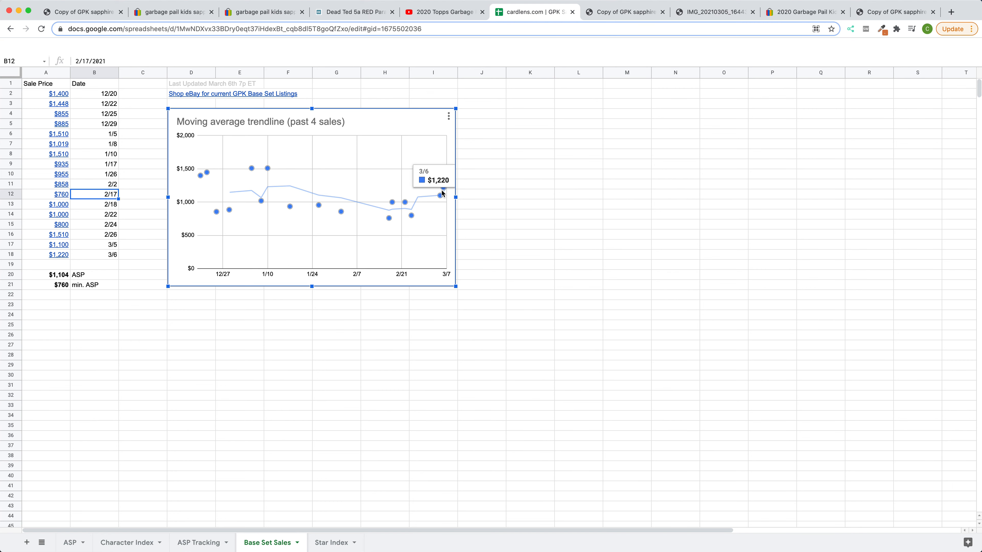
pyautogui.moveTo(98, 237)
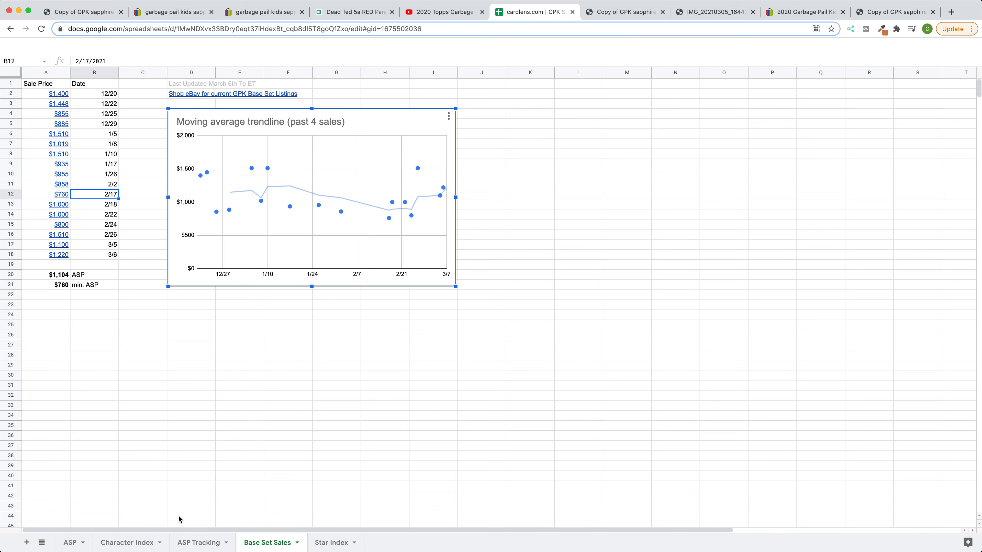
# Show the Star Index price columns for 8a, 8b, 1a, 1b, starting from the $350 8a sale.
pyautogui.click(331, 542)
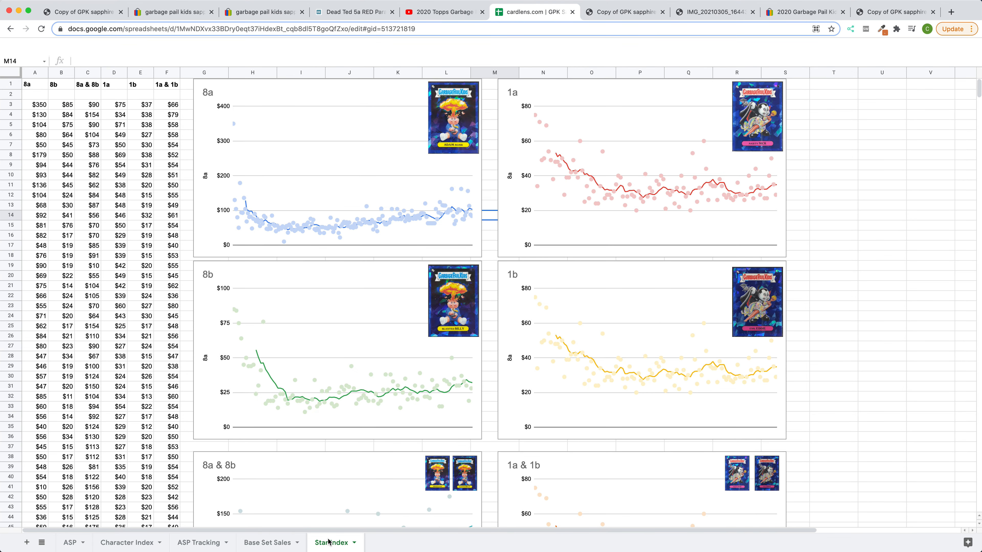
pyautogui.moveTo(360, 198)
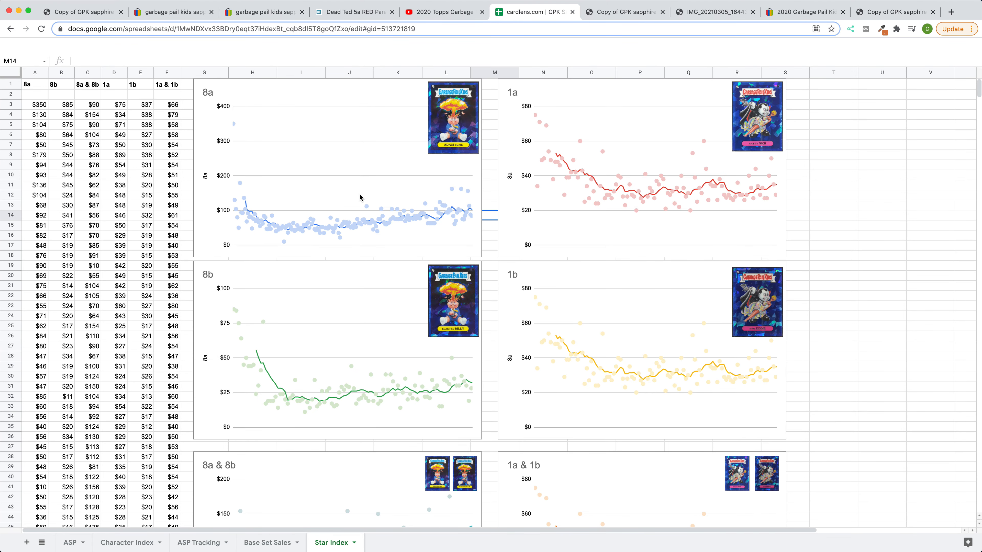
pyautogui.moveTo(338, 199)
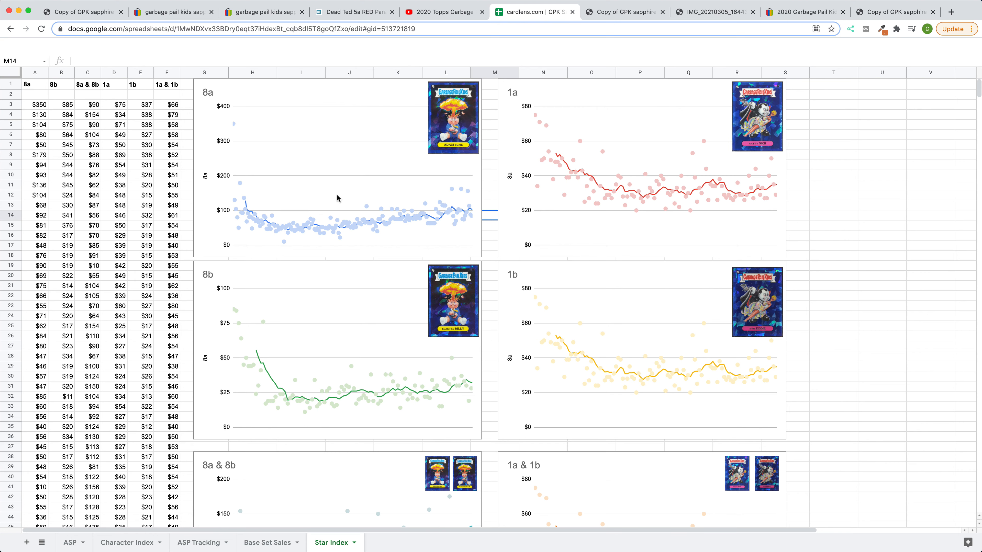
pyautogui.moveTo(61, 154)
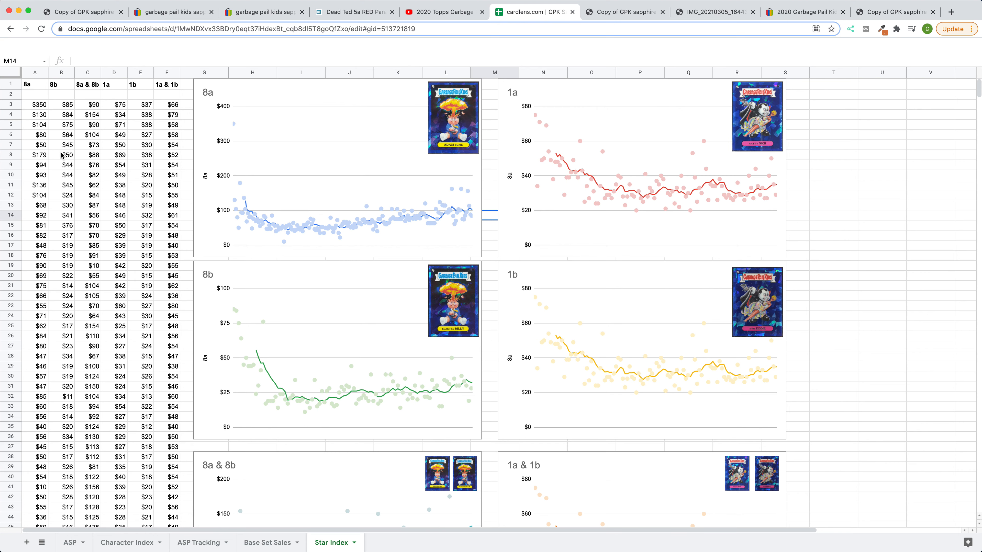
pyautogui.click(36, 104)
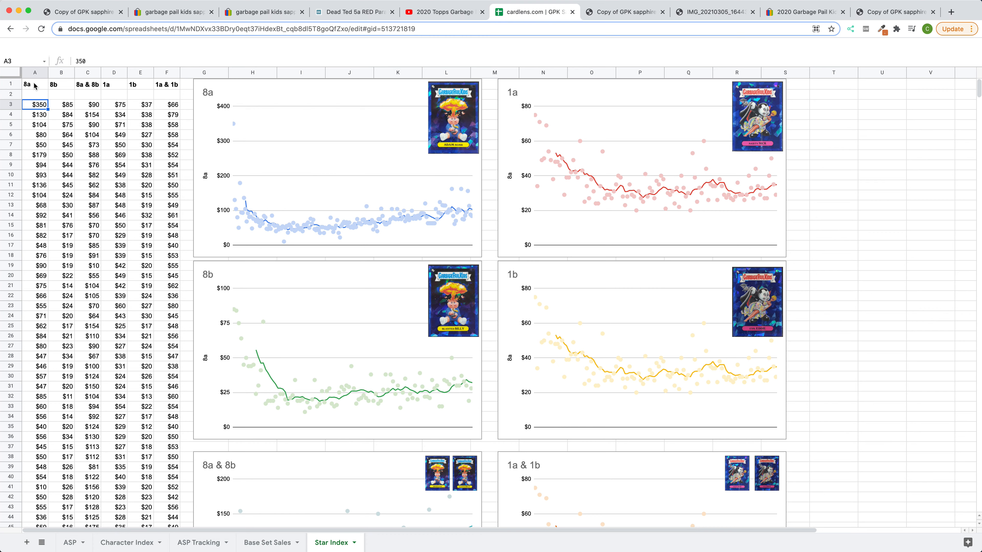
pyautogui.moveTo(35, 108)
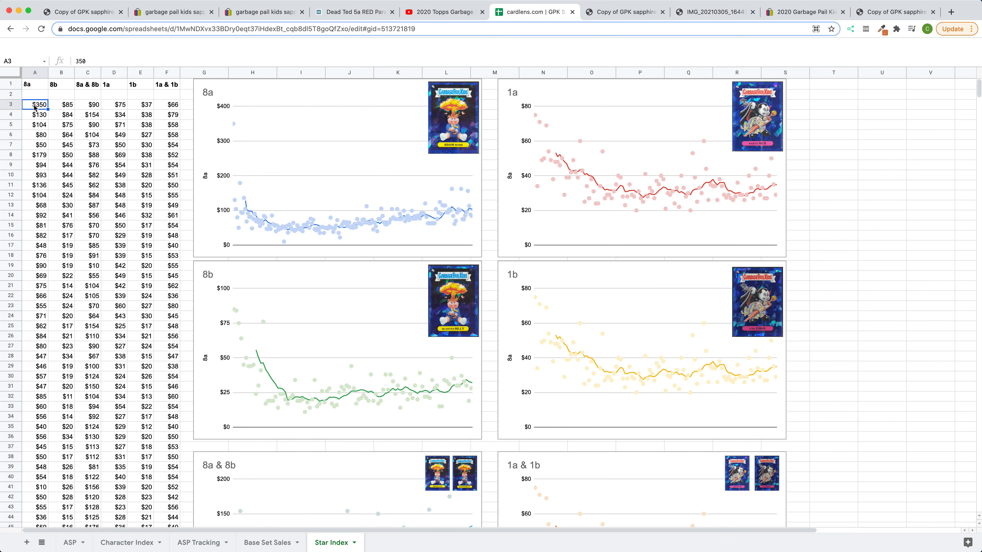
pyautogui.scroll(-3)
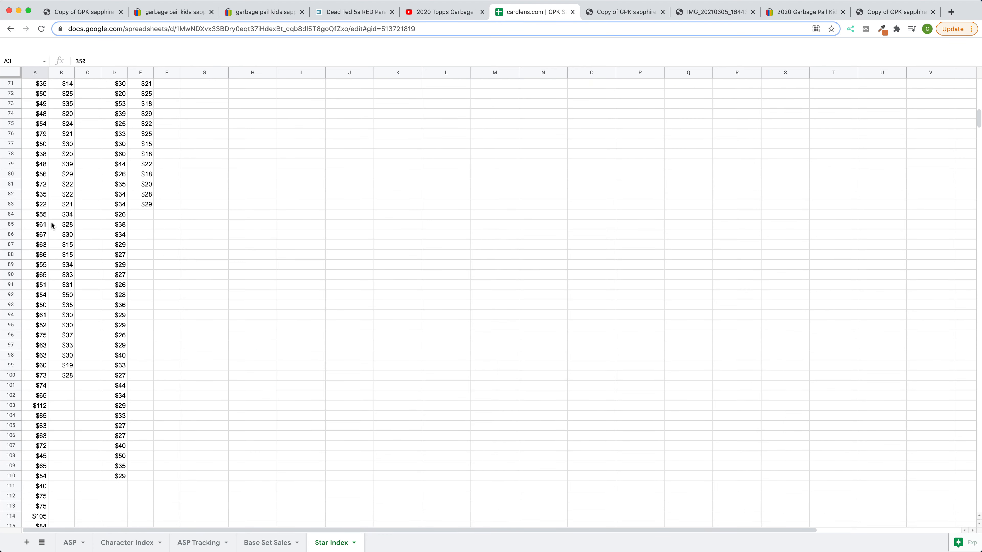
pyautogui.scroll(-3)
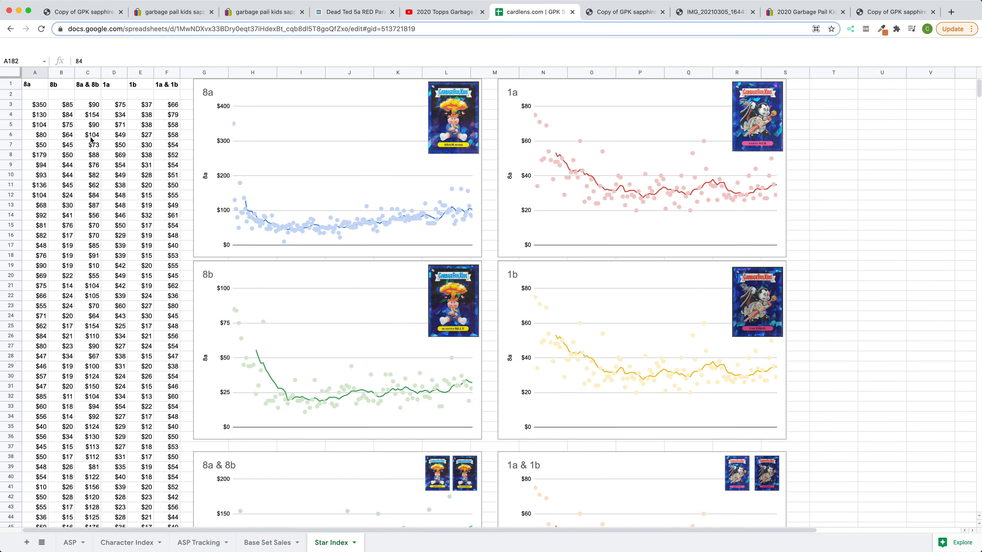
pyautogui.moveTo(313, 163)
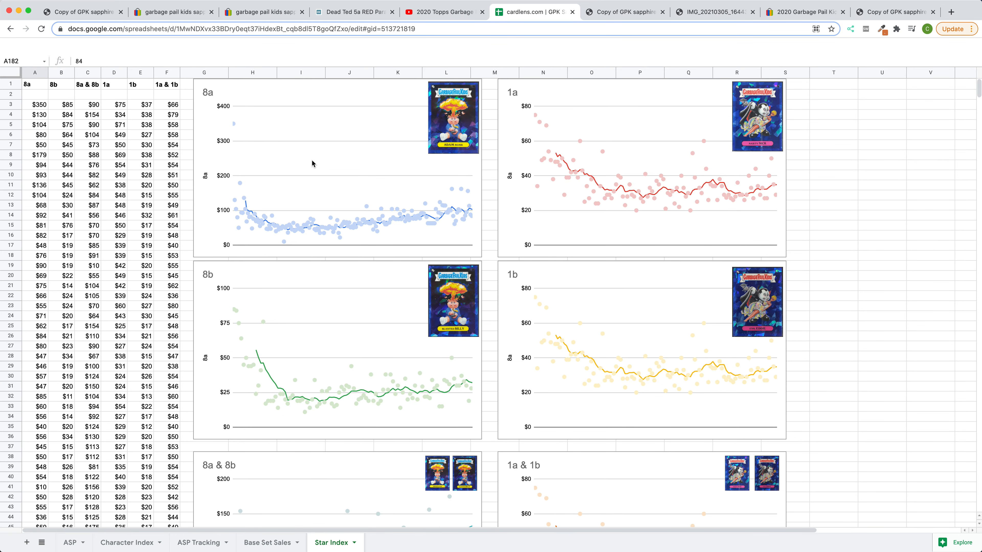
pyautogui.moveTo(363, 183)
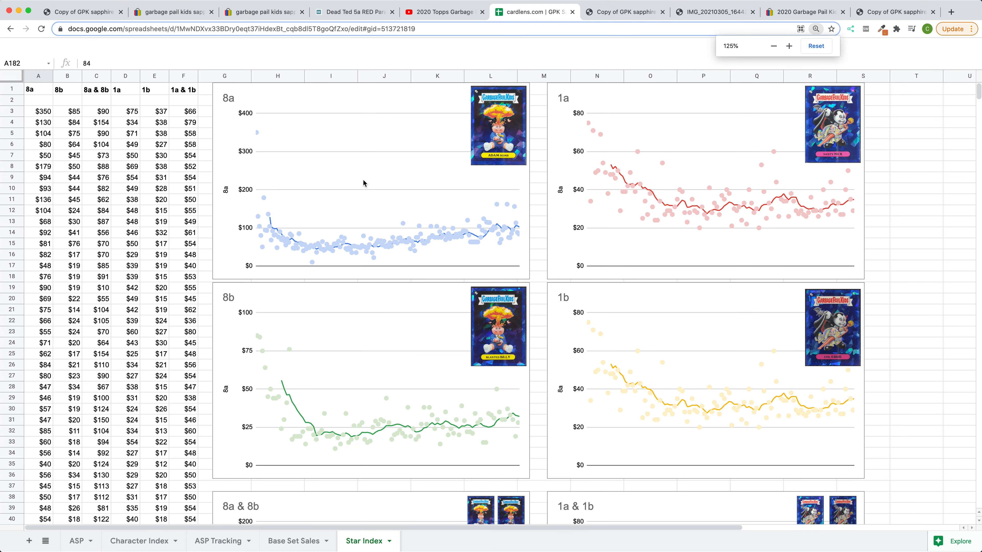
# Enlarge the view to examine the 8a Adam Bomb chart with its $350 outlier and ~$100 trendline.
pyautogui.click(789, 46)
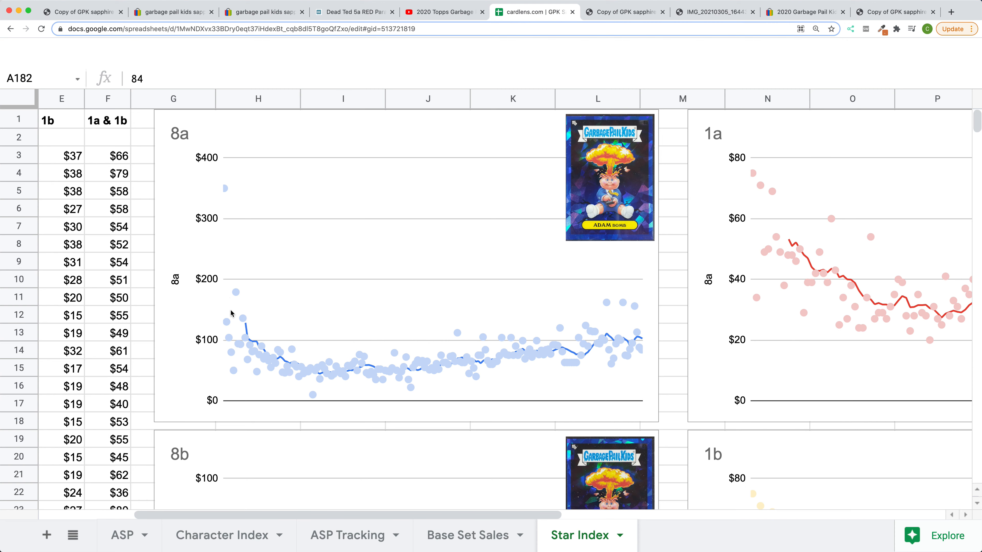
pyautogui.moveTo(367, 373)
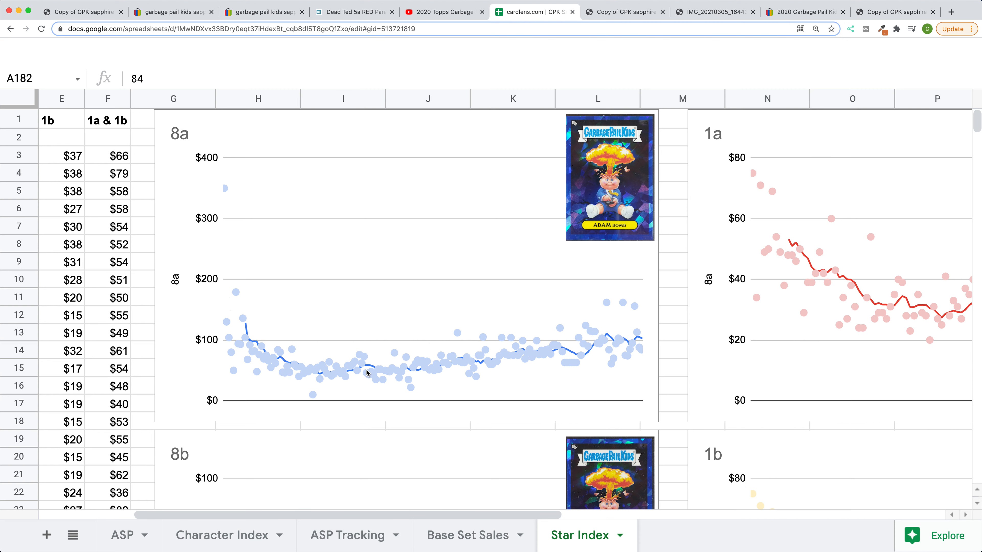
pyautogui.moveTo(375, 377)
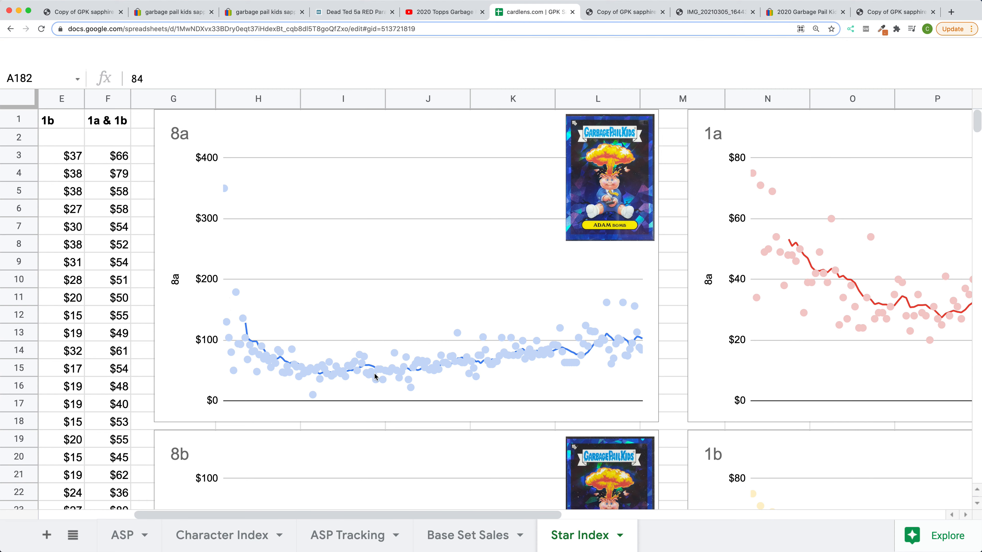
pyautogui.moveTo(512, 365)
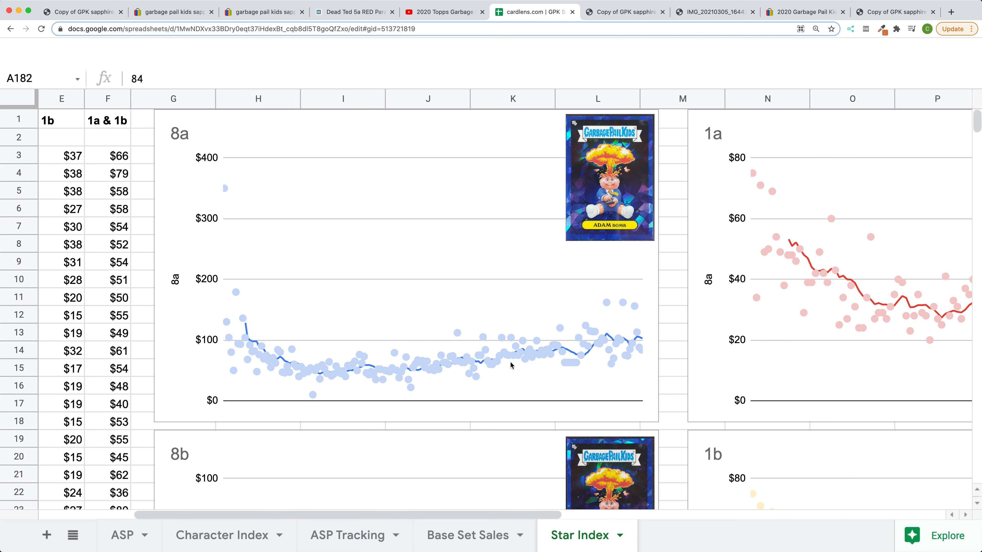
pyautogui.moveTo(600, 350)
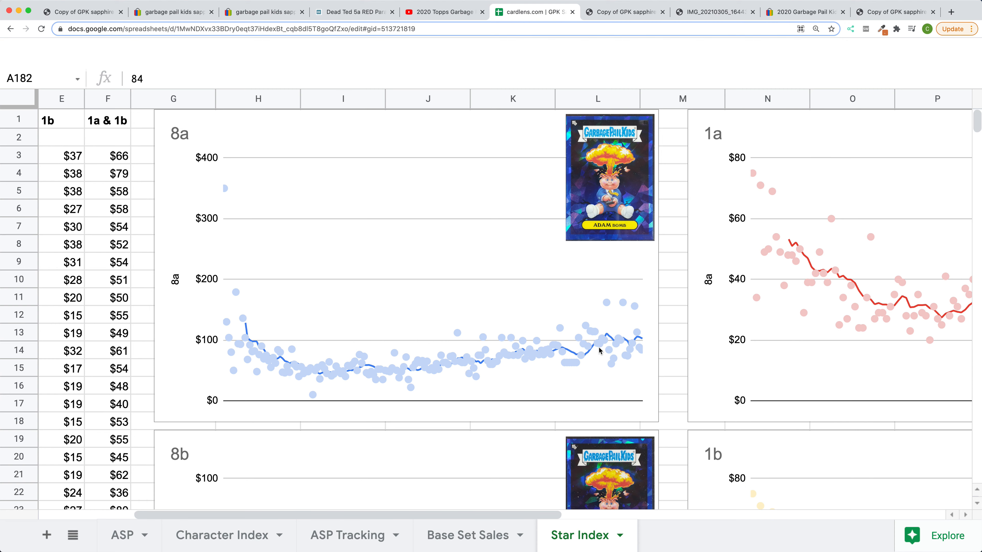
pyautogui.moveTo(633, 343)
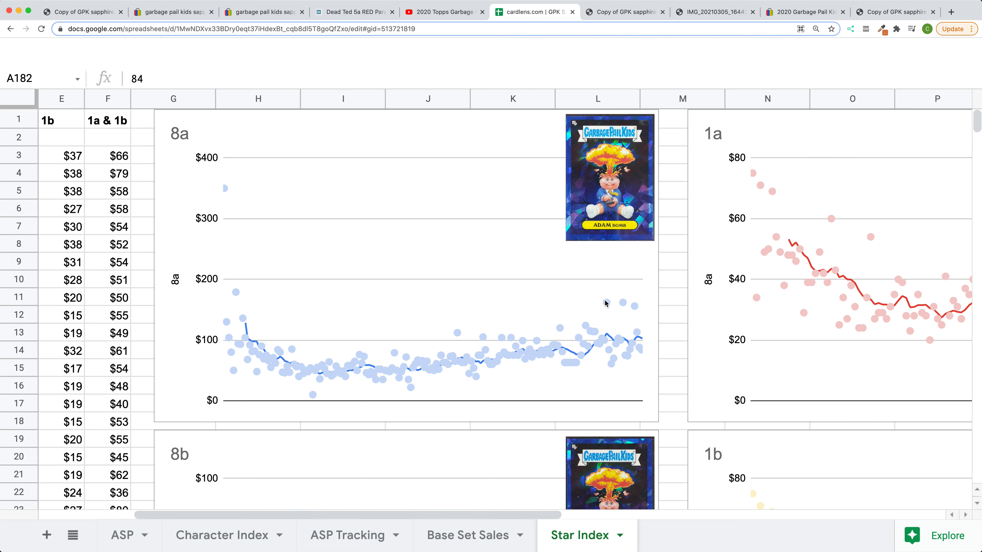
pyautogui.moveTo(602, 304)
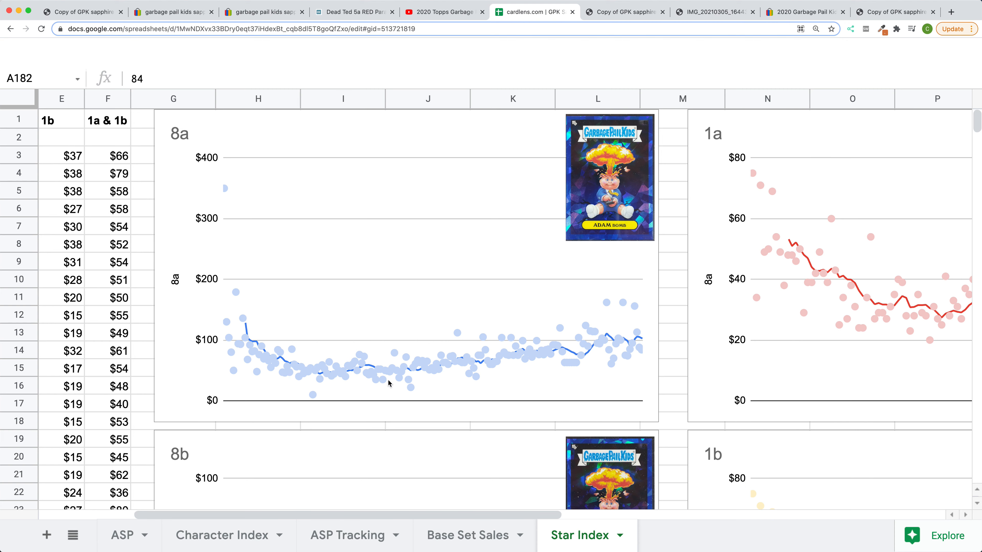
pyautogui.moveTo(546, 348)
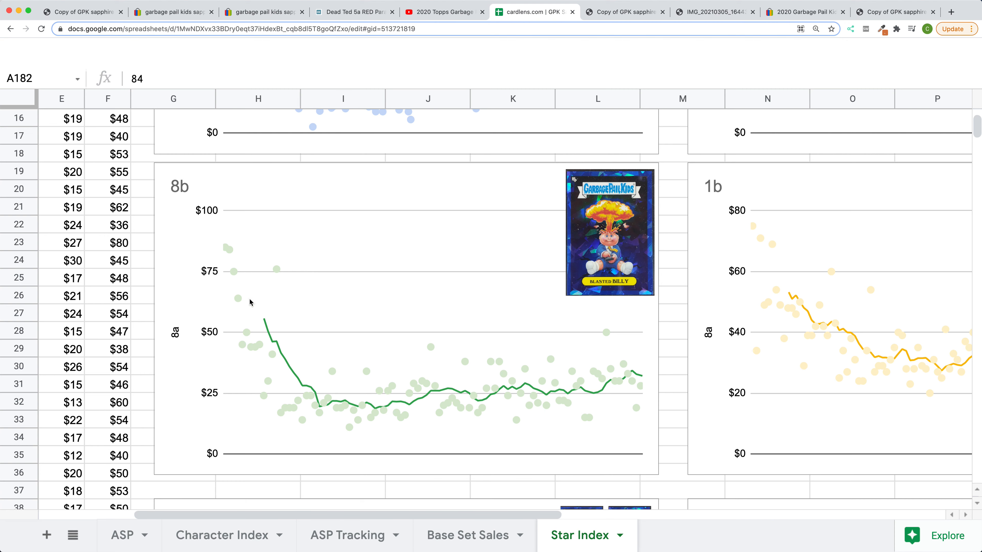
pyautogui.moveTo(402, 404)
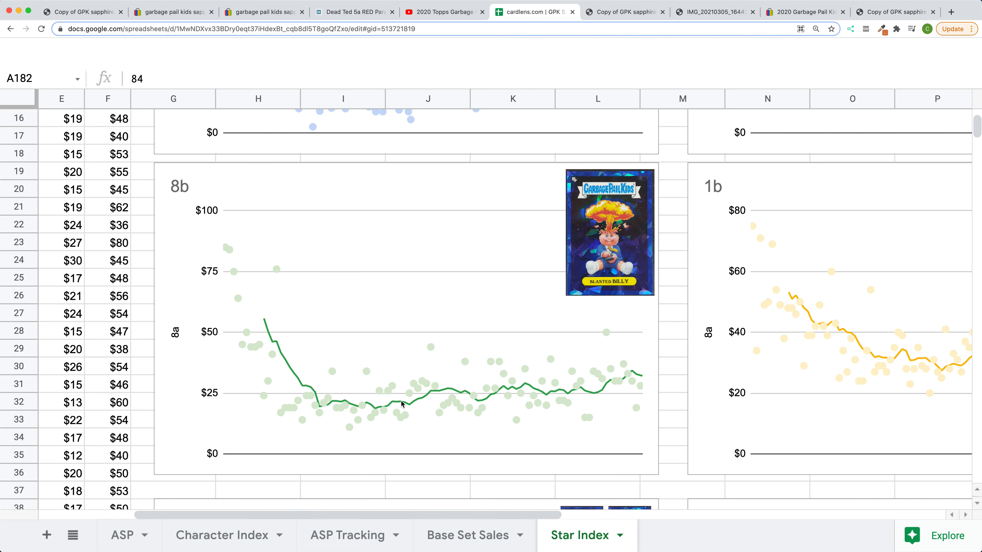
pyautogui.moveTo(372, 410)
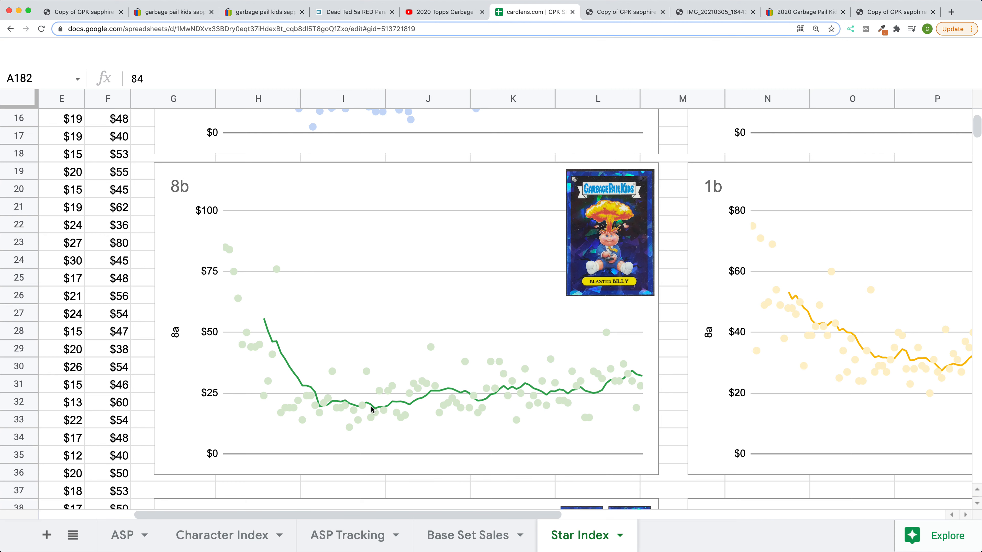
pyautogui.moveTo(821, 306)
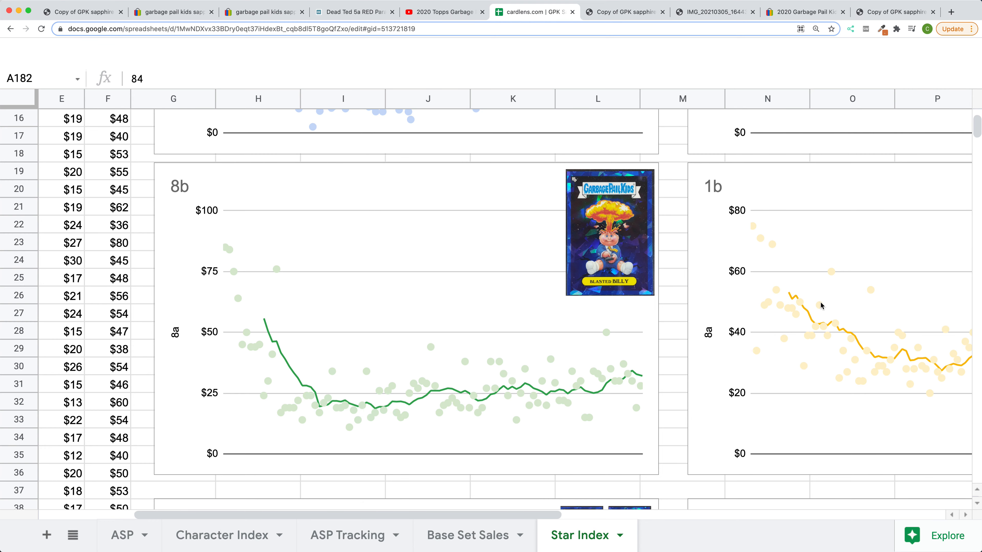
# Review the combined 8a & 8b chart, then the 1a Nasty Nick and 1b Evil Eddie charts near $30–$35.
pyautogui.scroll(-3)
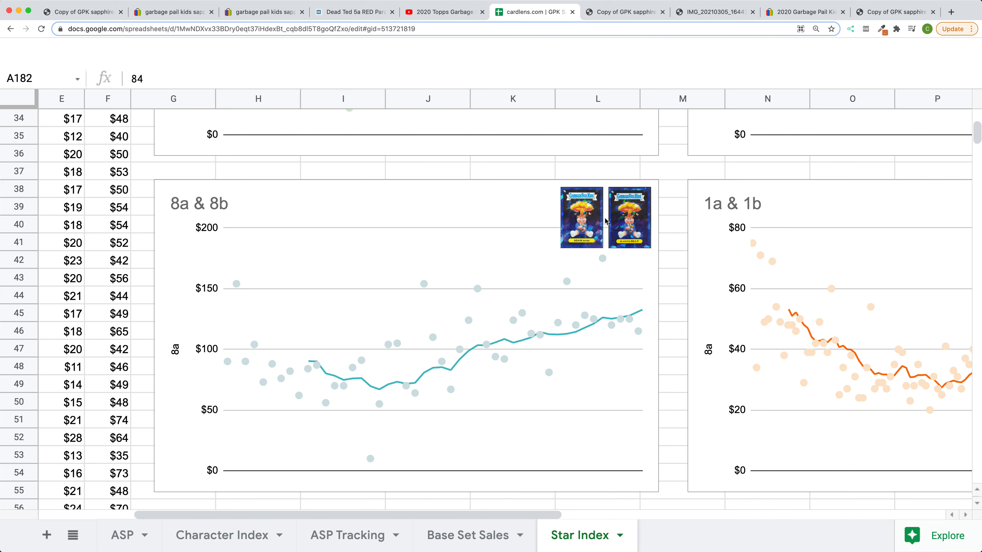
pyautogui.moveTo(602, 232)
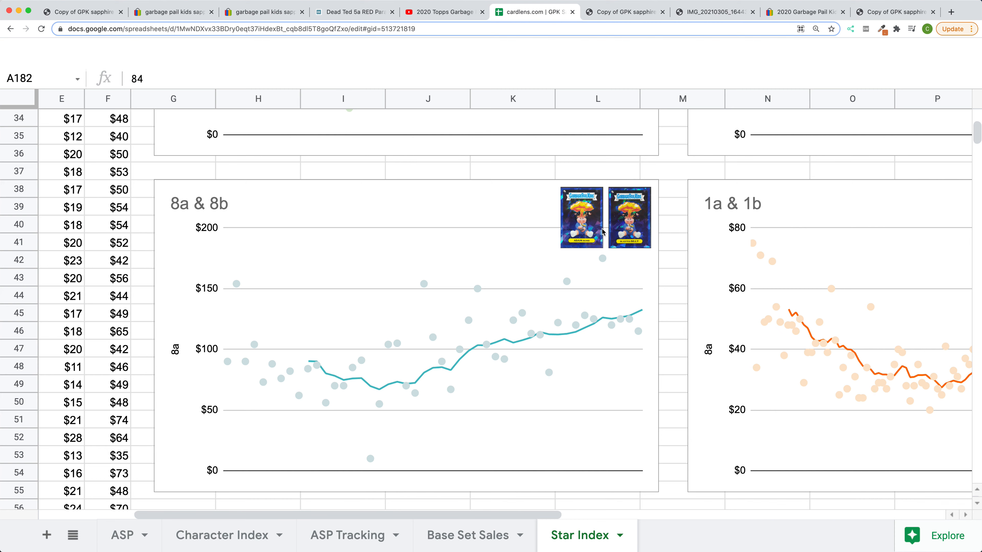
pyautogui.moveTo(380, 388)
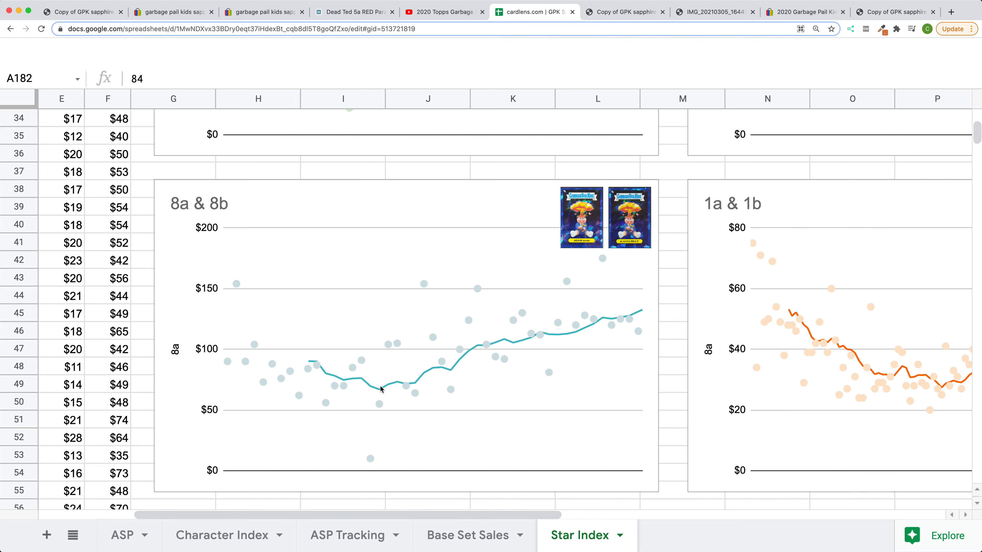
pyautogui.moveTo(589, 318)
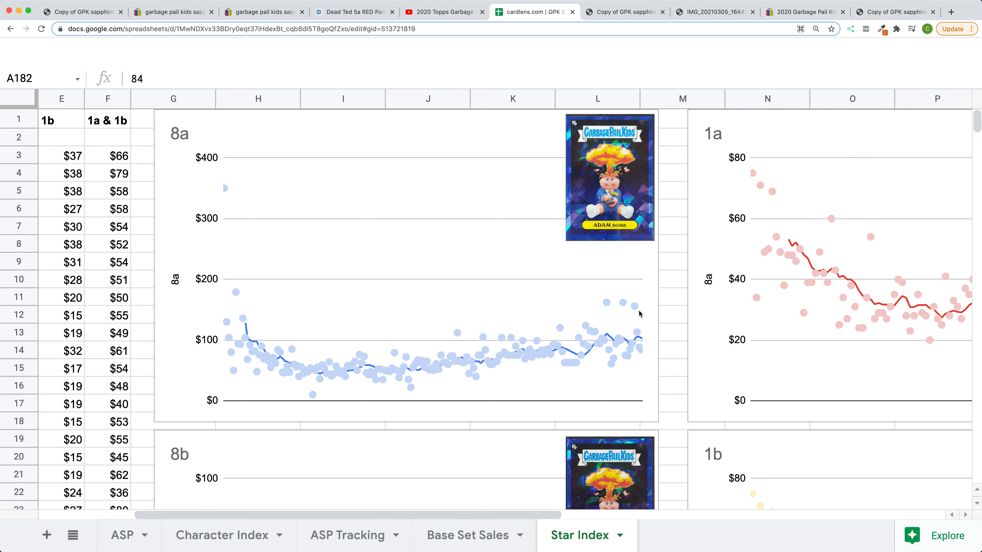
pyautogui.moveTo(511, 399)
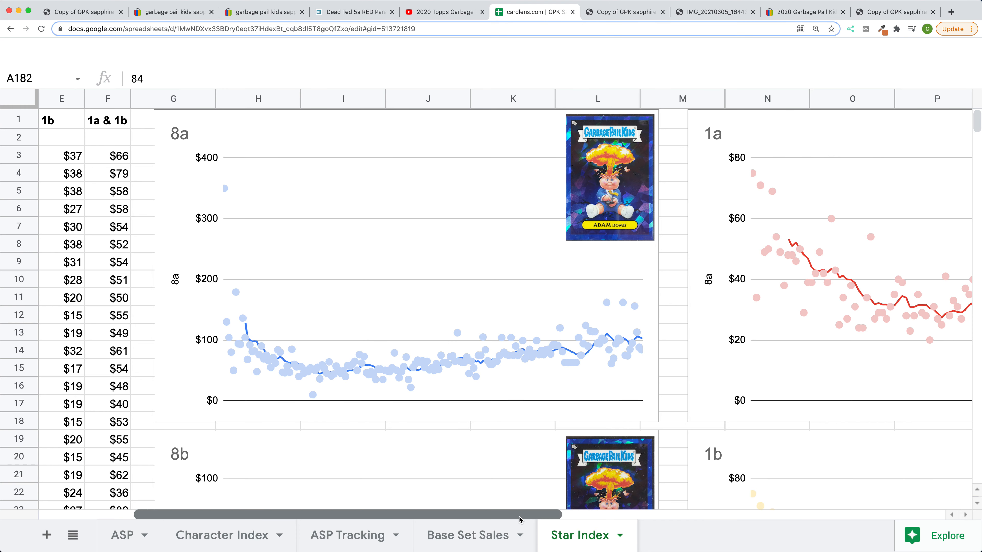
pyautogui.hscroll(3)
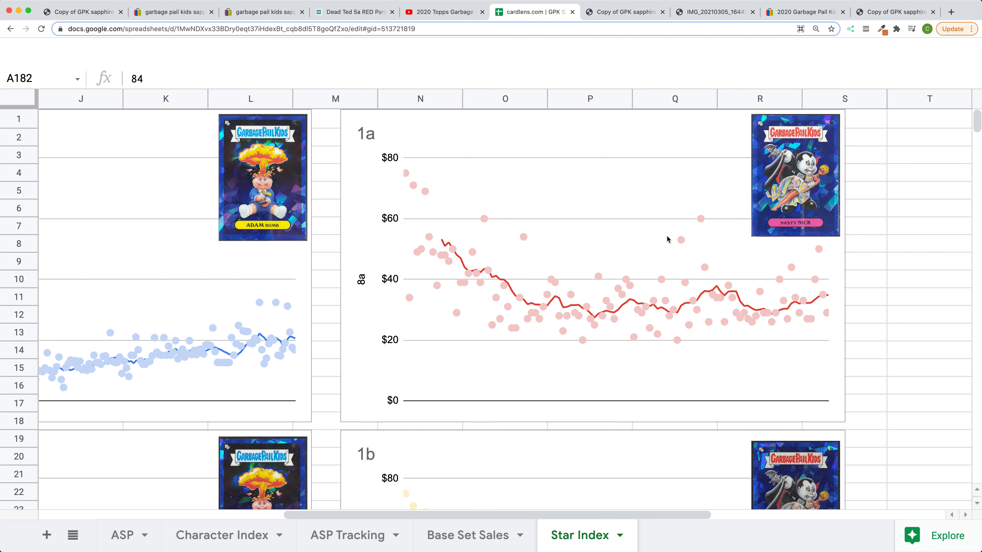
pyautogui.moveTo(467, 245)
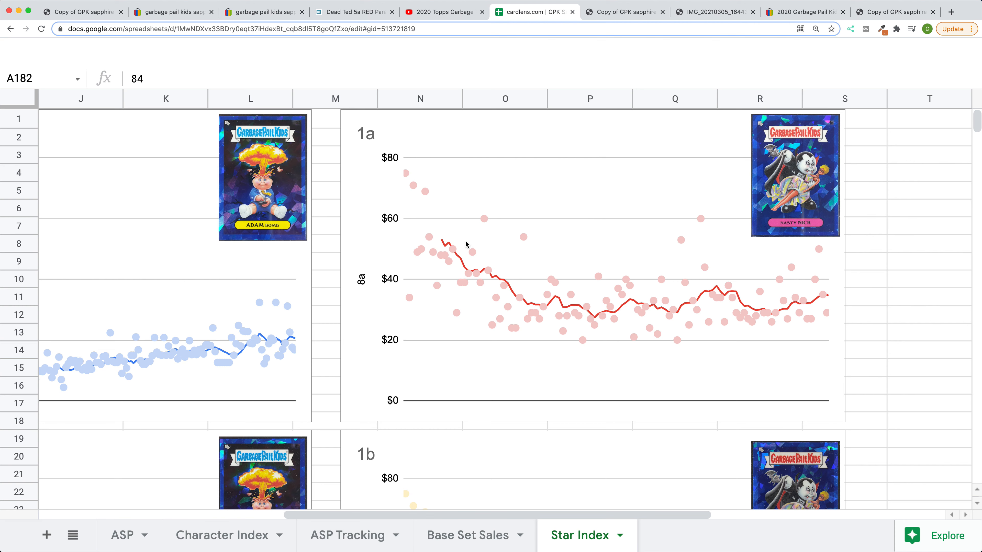
pyautogui.moveTo(651, 299)
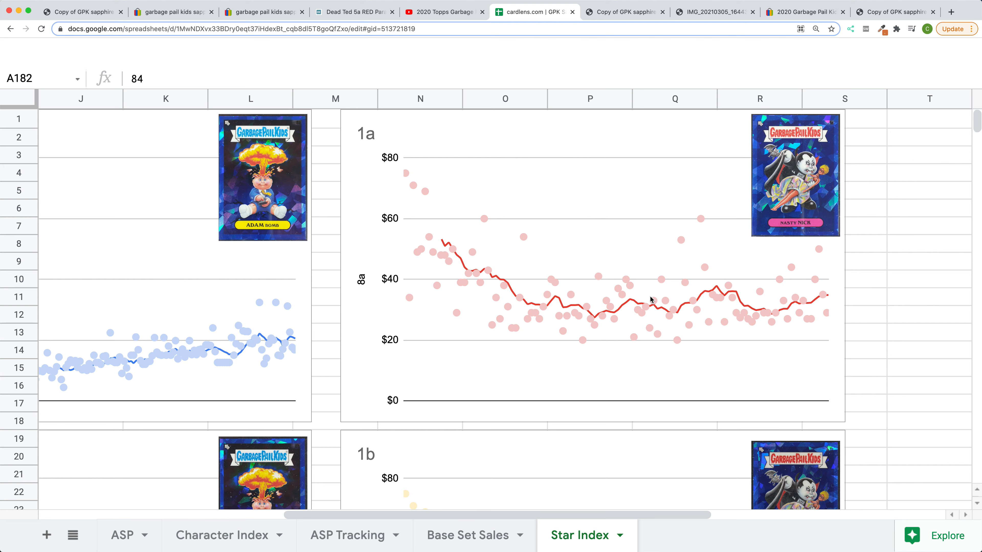
pyautogui.moveTo(811, 308)
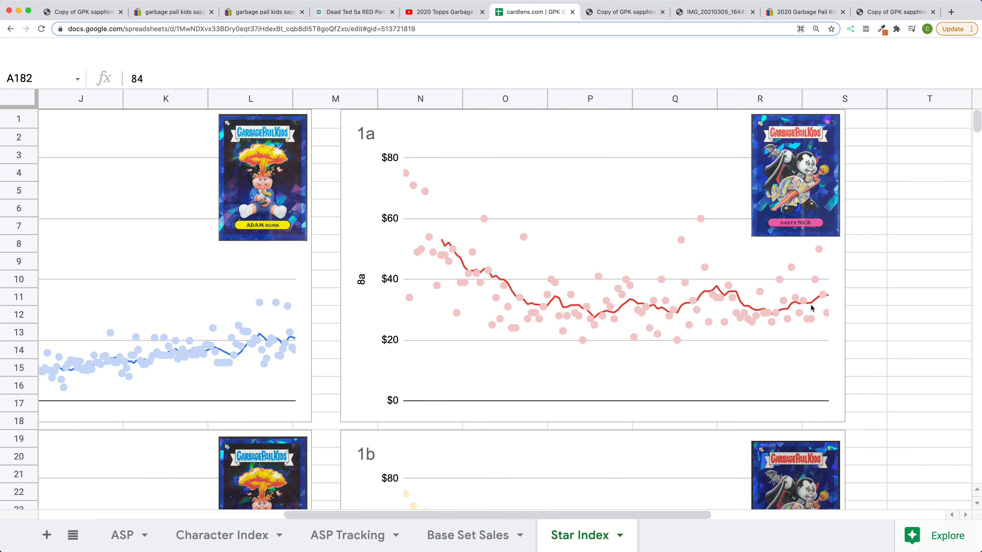
pyautogui.scroll(-3)
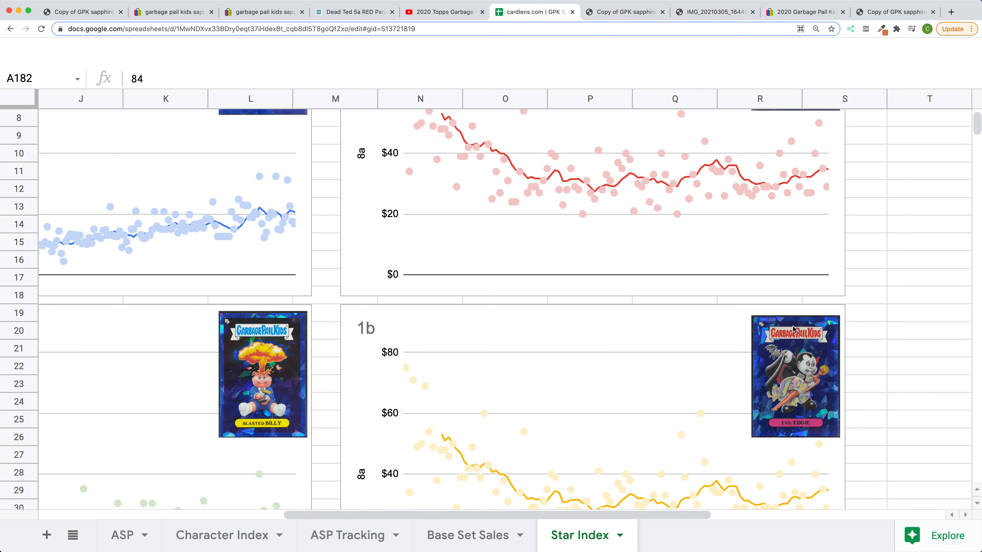
pyautogui.scroll(-3)
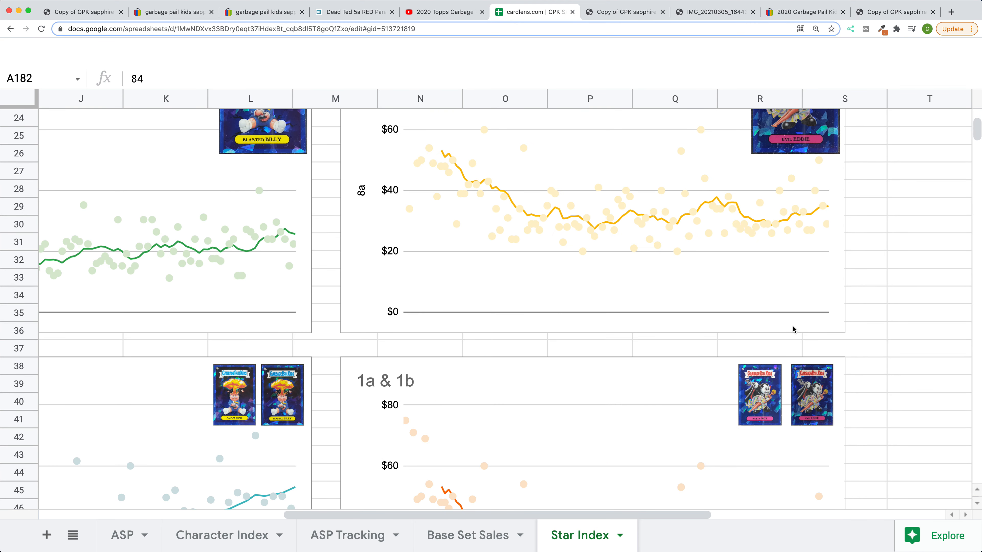
pyautogui.scroll(-3)
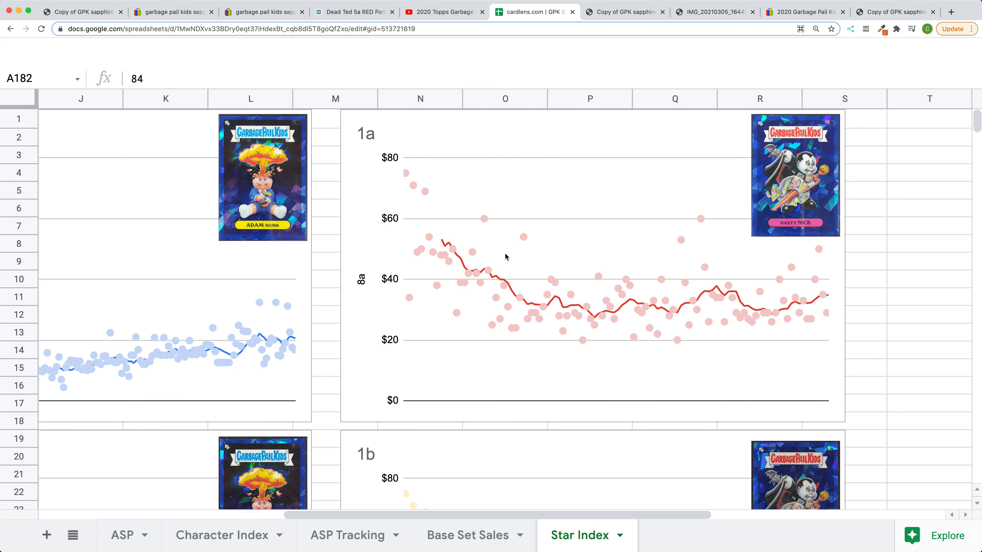
pyautogui.click(815, 29)
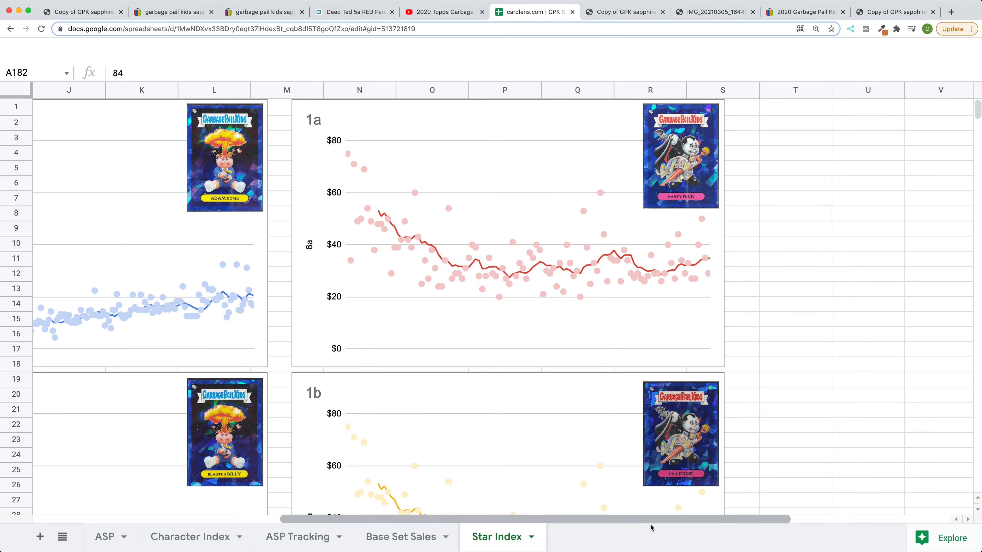
pyautogui.hscroll(-3)
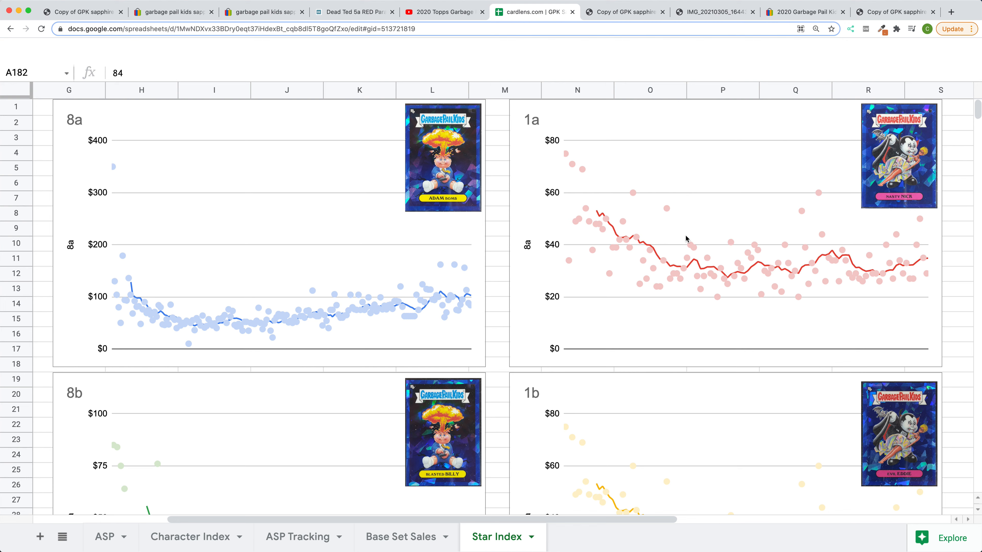
pyautogui.moveTo(457, 217)
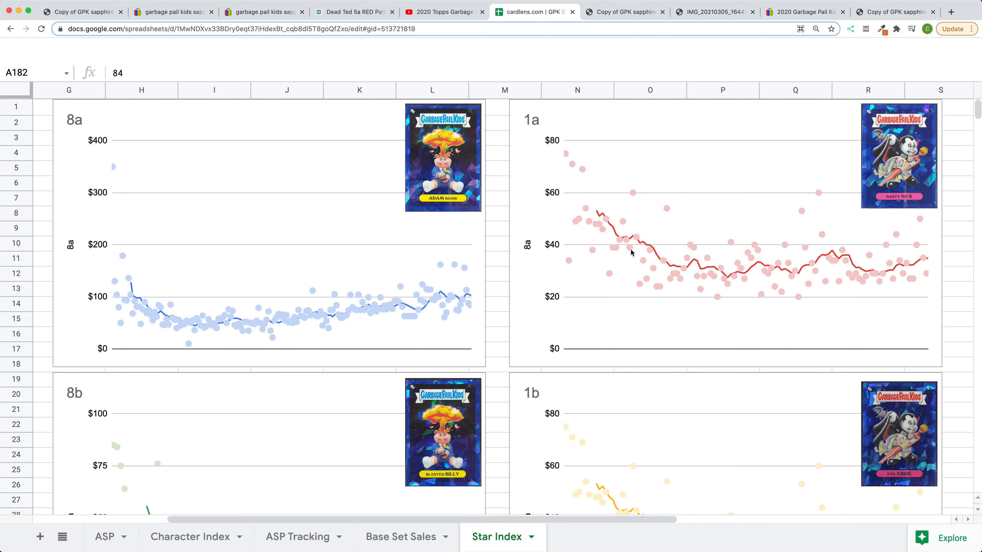
pyautogui.moveTo(734, 249)
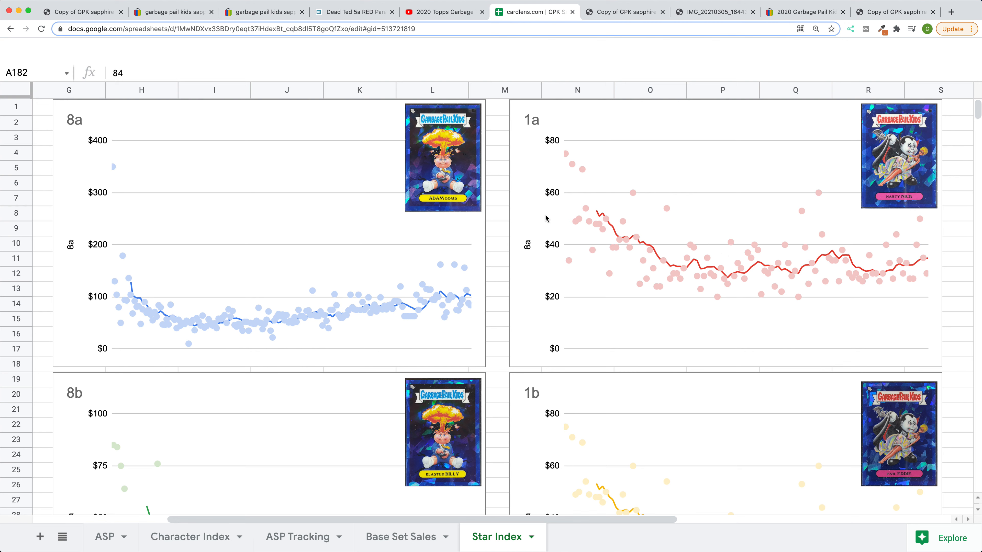
pyautogui.moveTo(443, 263)
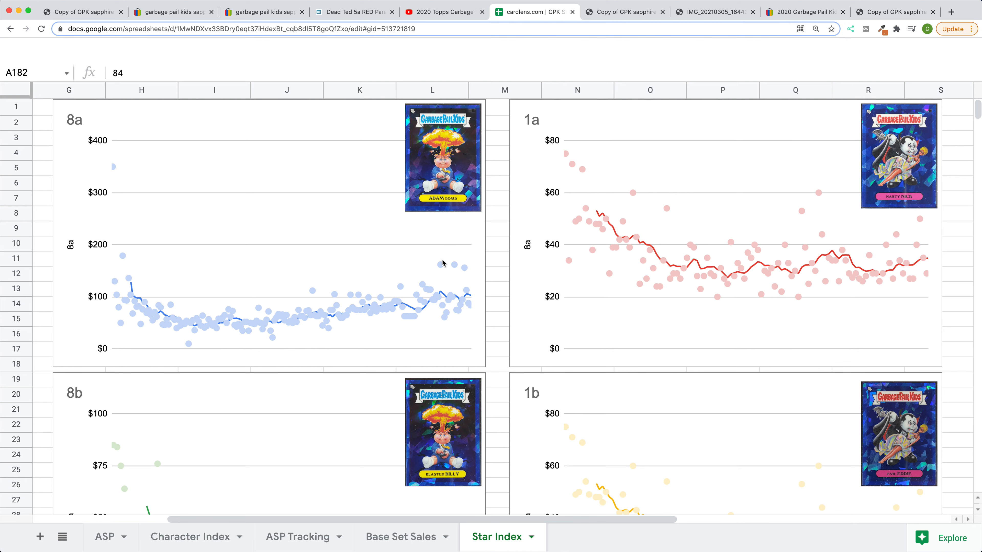
pyautogui.moveTo(422, 245)
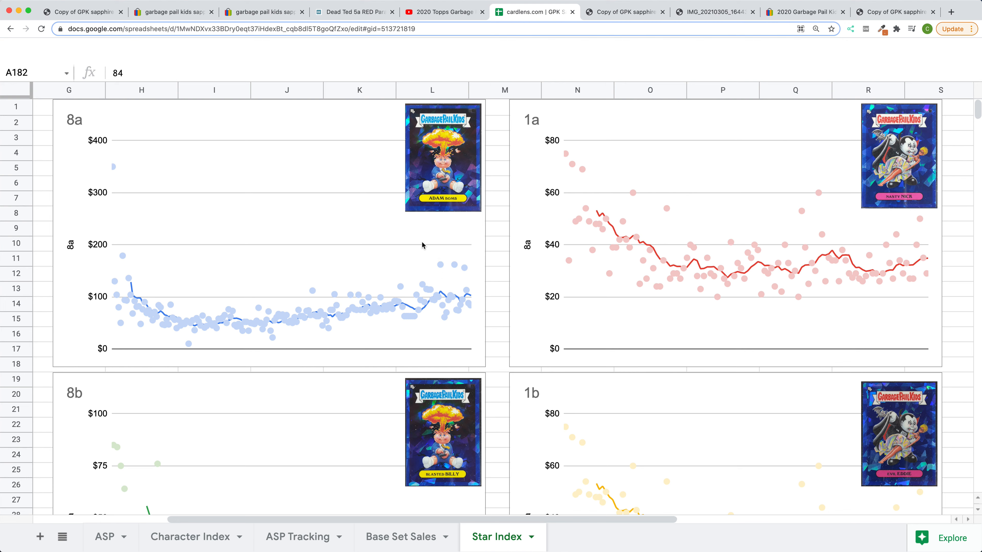
pyautogui.moveTo(424, 241)
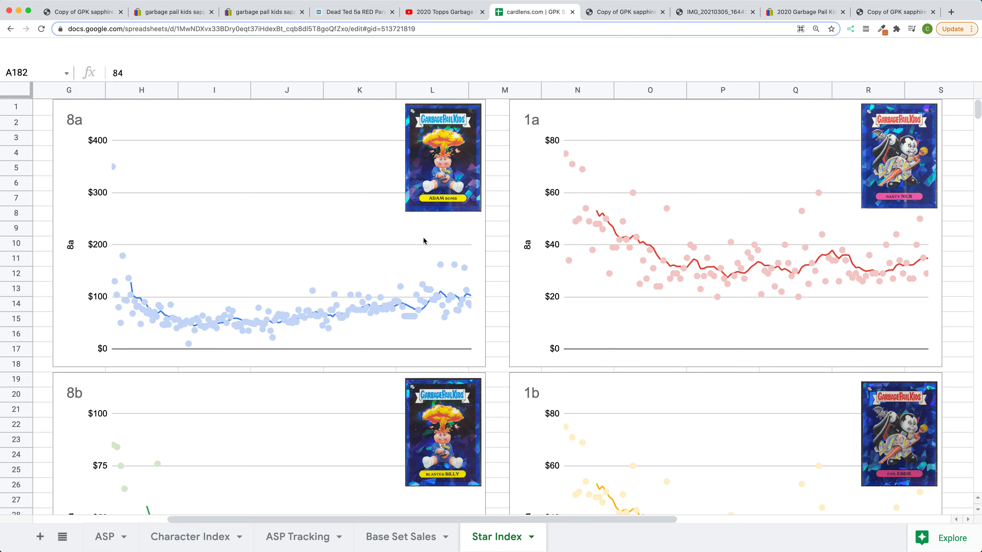
pyautogui.moveTo(415, 241)
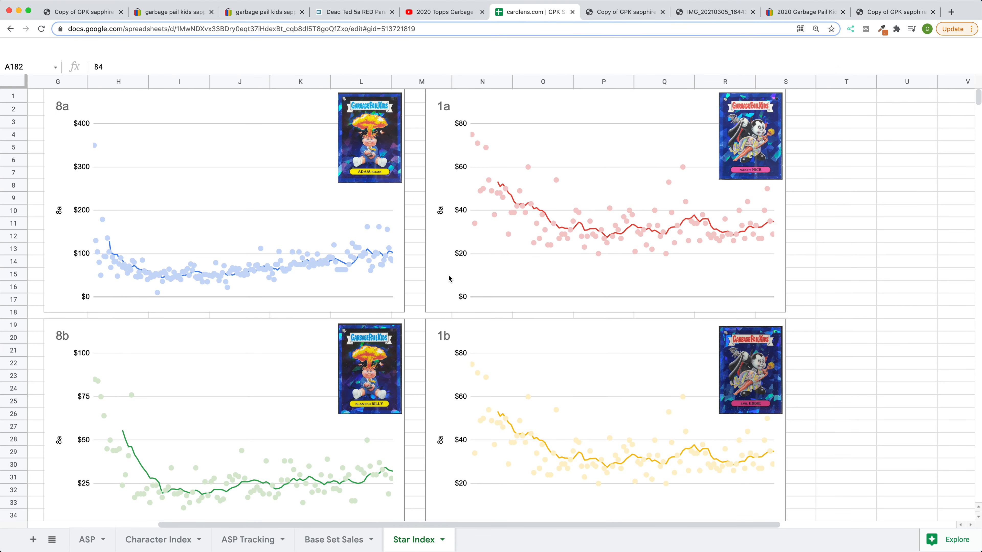
pyautogui.moveTo(444, 265)
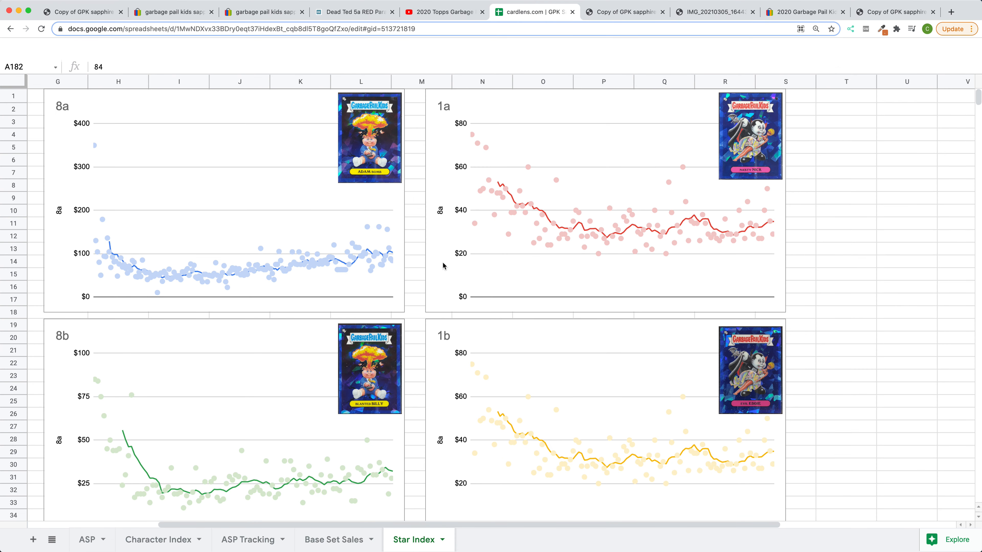
pyautogui.moveTo(443, 265)
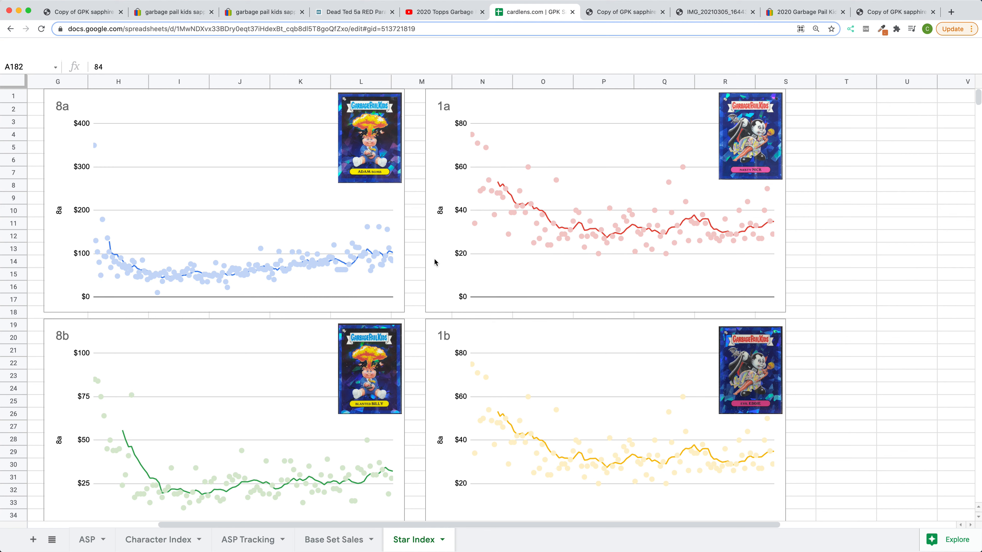
pyautogui.moveTo(432, 262)
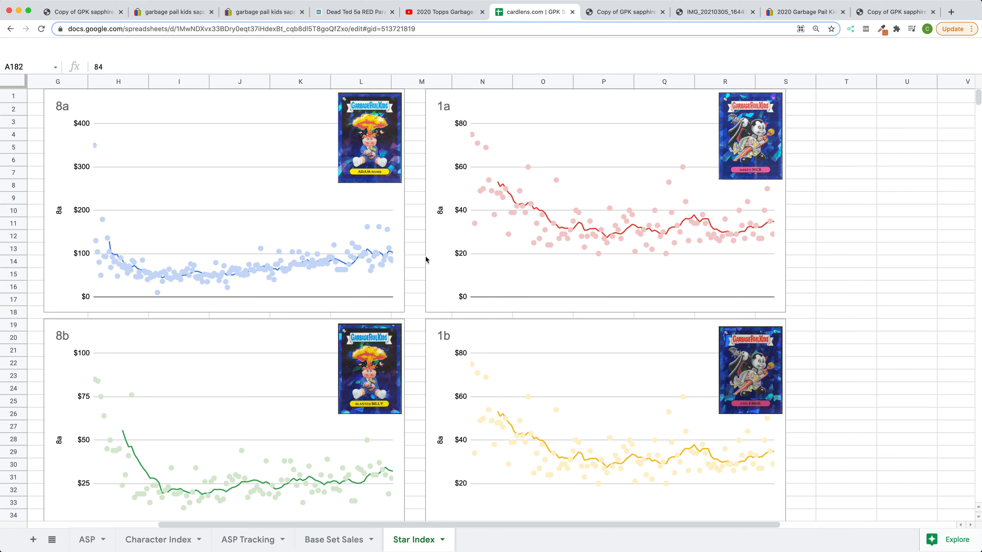
pyautogui.moveTo(615, 454)
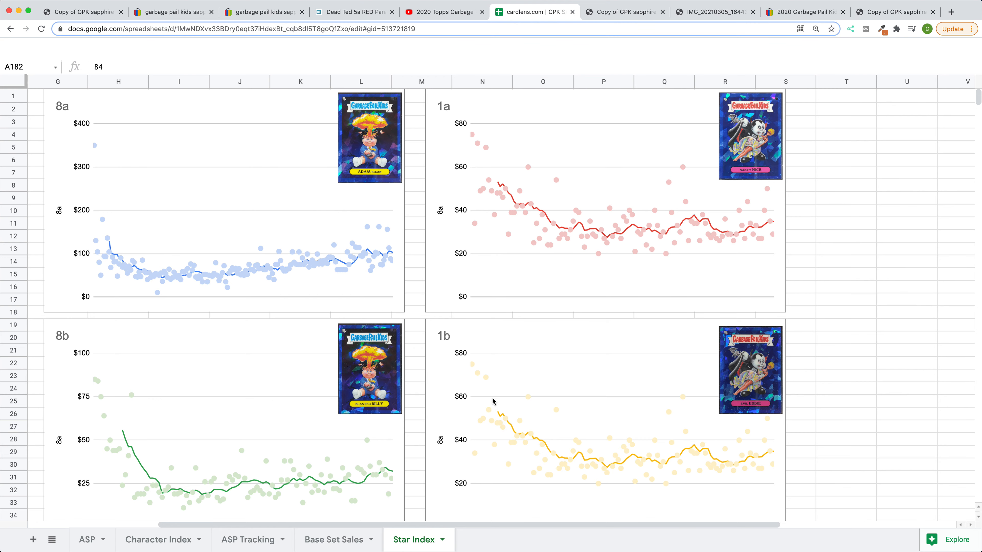
pyautogui.scroll(-3)
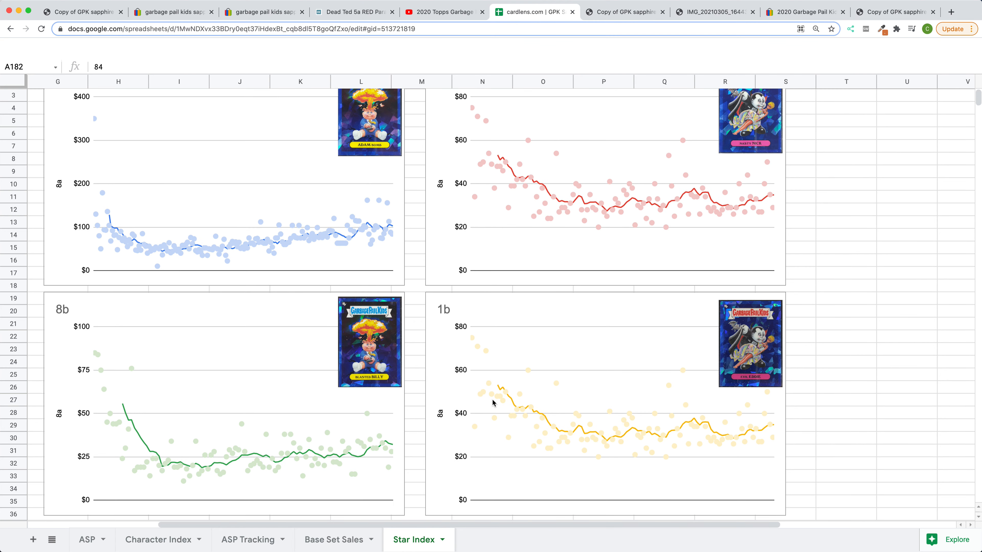
pyautogui.scroll(-3)
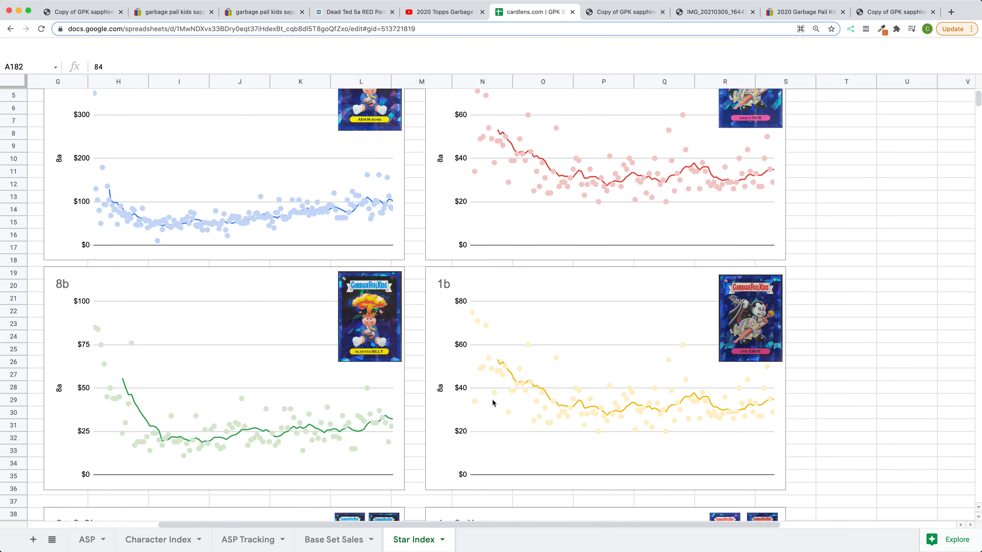
pyautogui.scroll(-3)
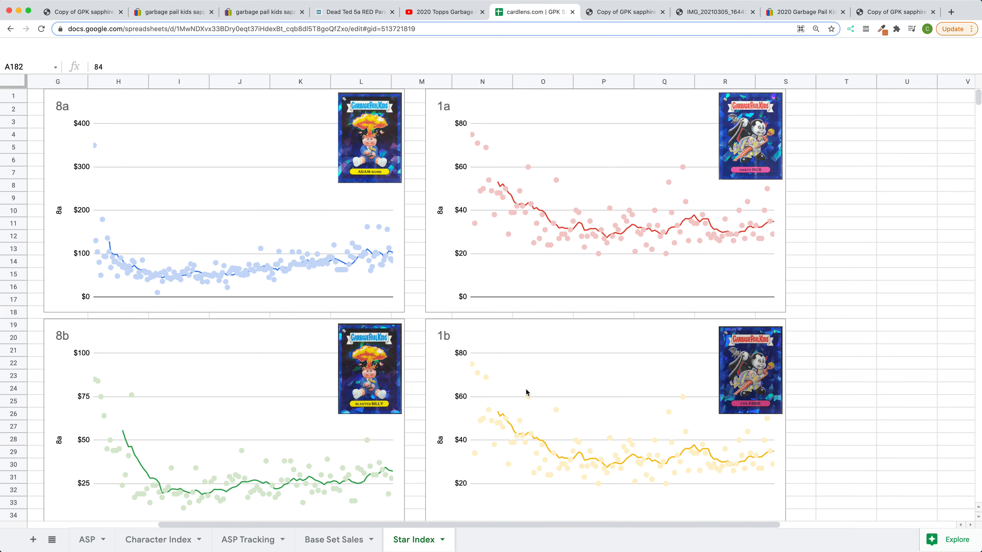
pyautogui.moveTo(603, 525)
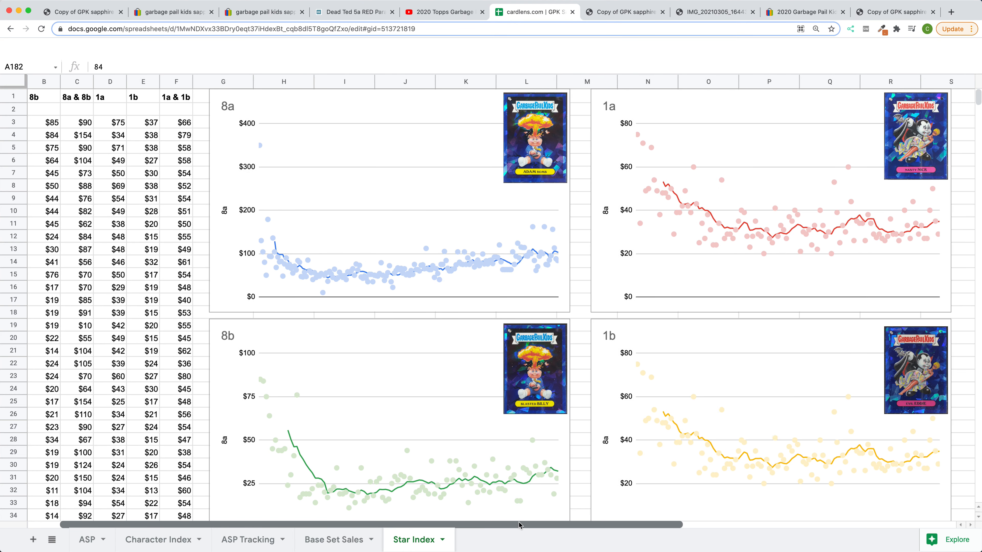
pyautogui.hscroll(3)
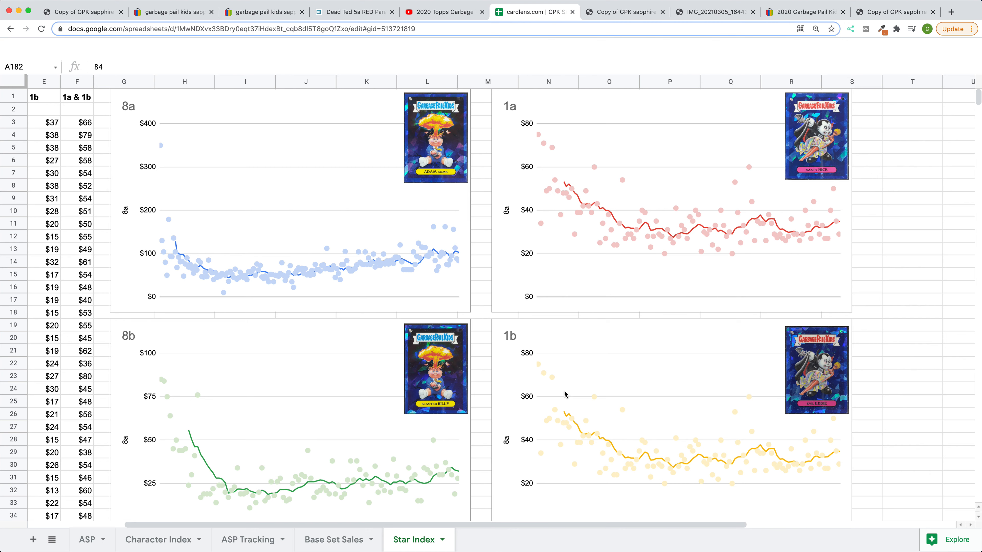
pyautogui.moveTo(597, 446)
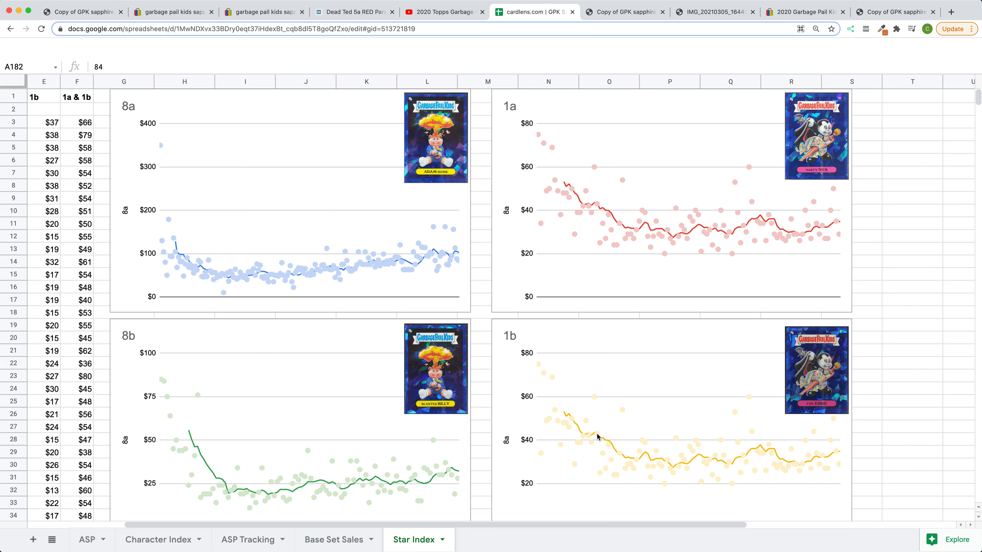
pyautogui.moveTo(634, 108)
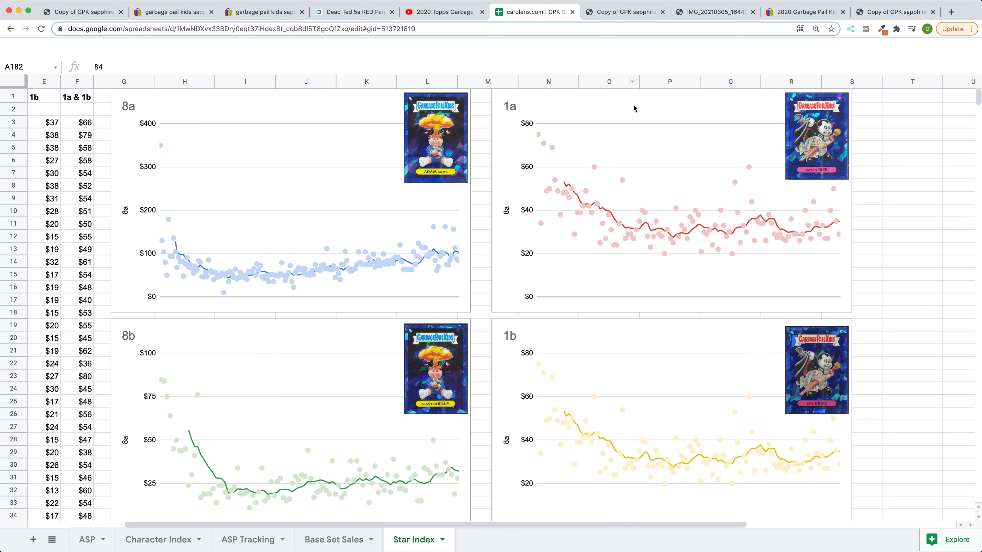
pyautogui.click(624, 12)
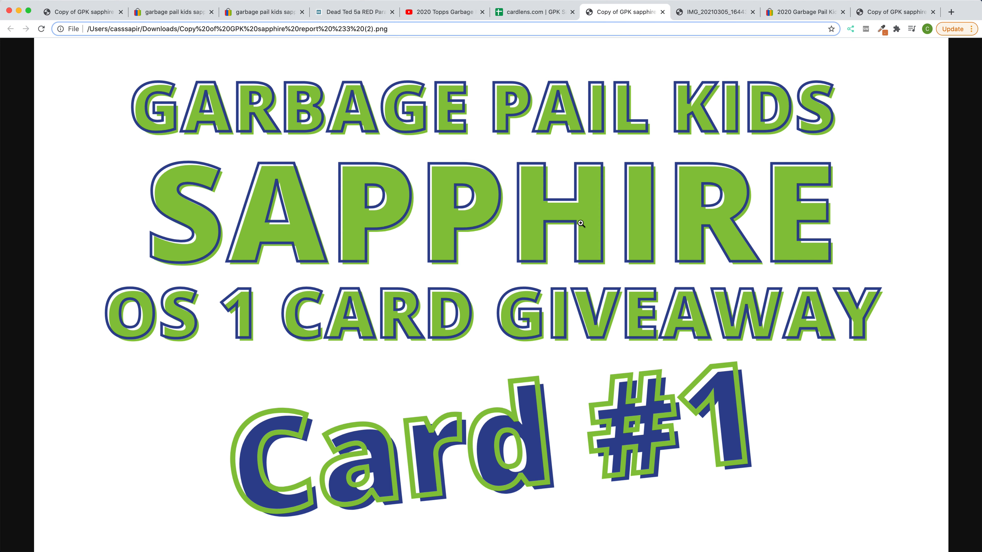
pyautogui.moveTo(582, 224)
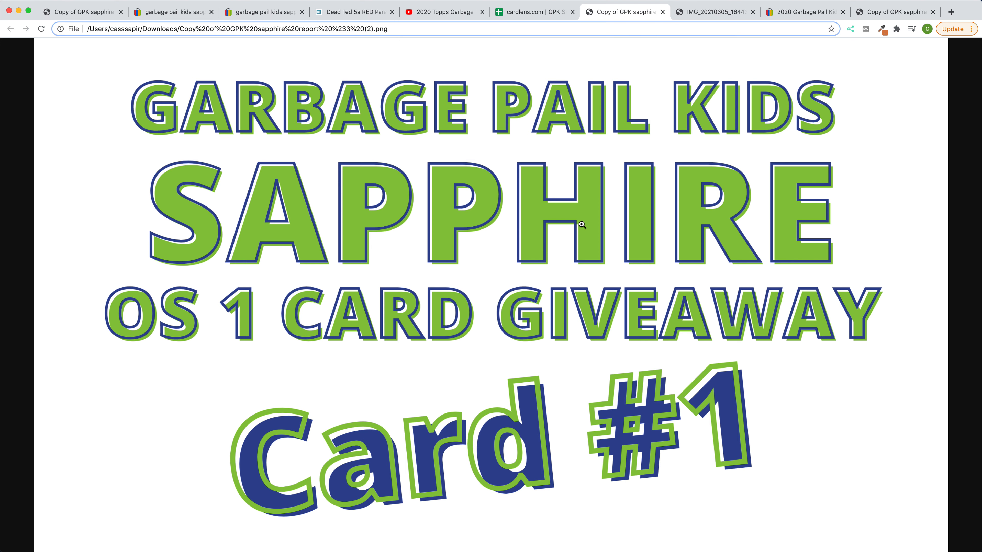
pyautogui.moveTo(669, 305)
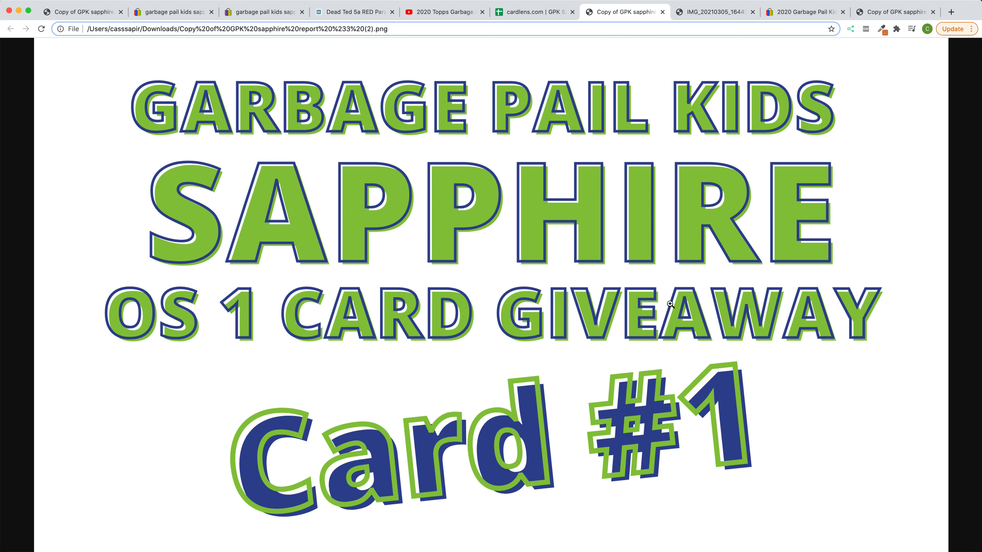
pyautogui.moveTo(741, 301)
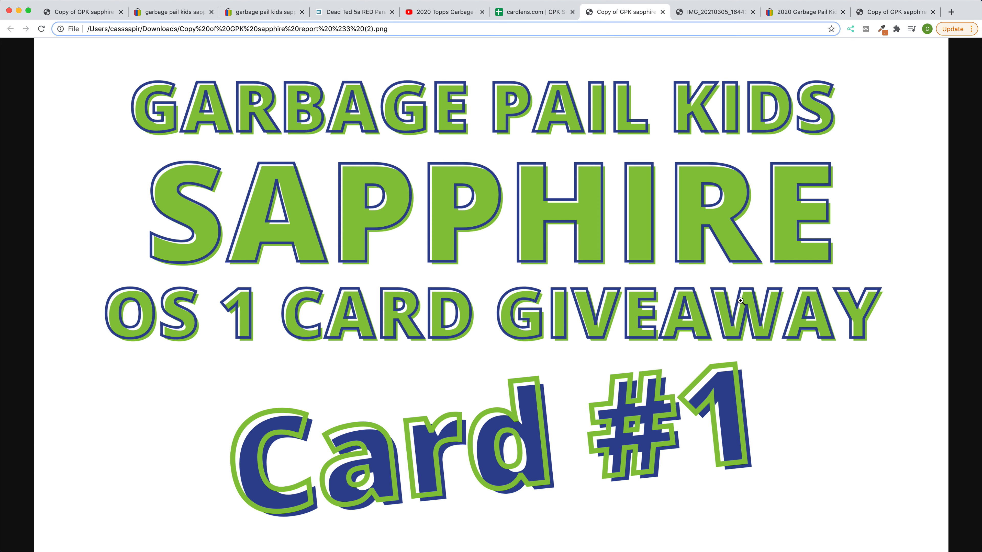
pyautogui.moveTo(706, 286)
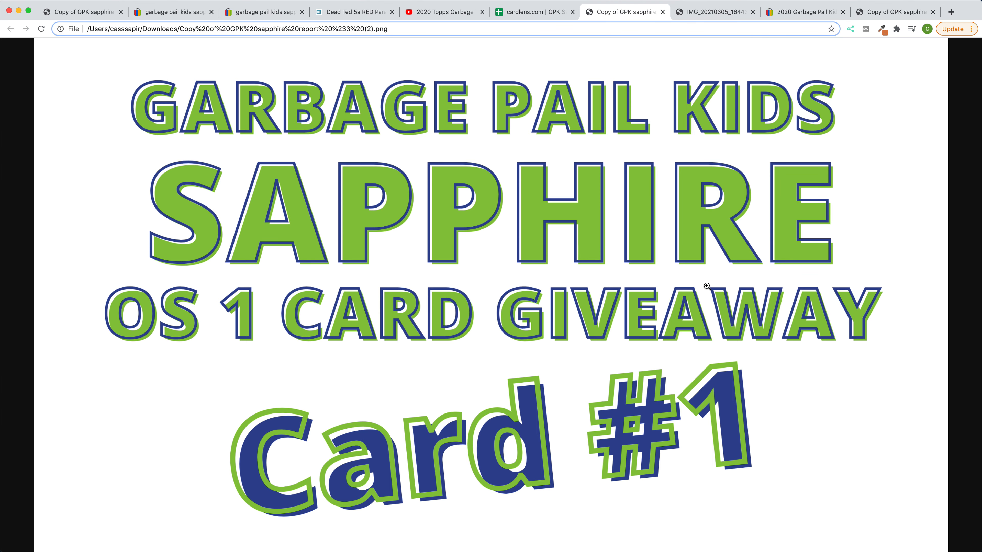
pyautogui.moveTo(714, 12)
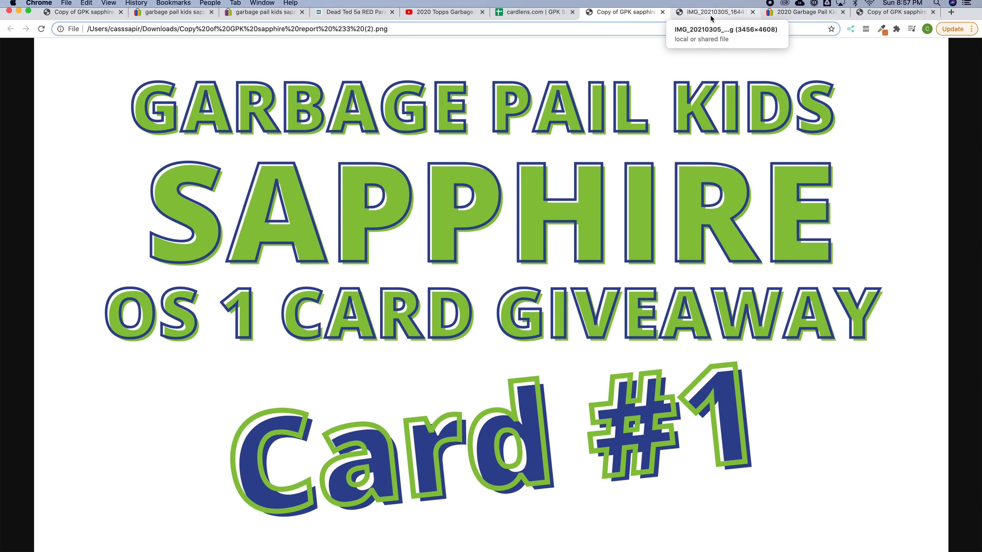
# Show the photo of the Evil Eddie Sapphire giveaway card after the giveaway graphic.
pyautogui.click(714, 11)
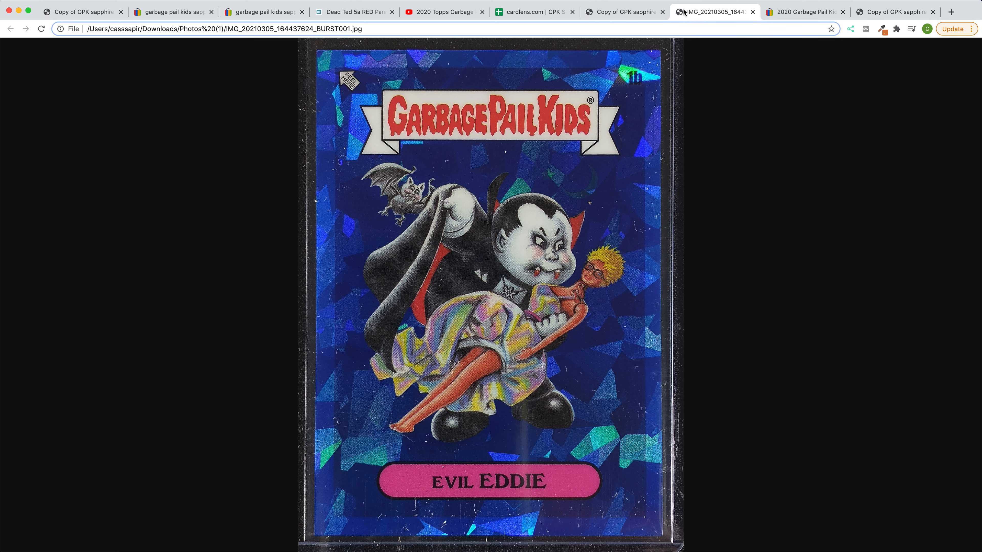
pyautogui.moveTo(714, 12)
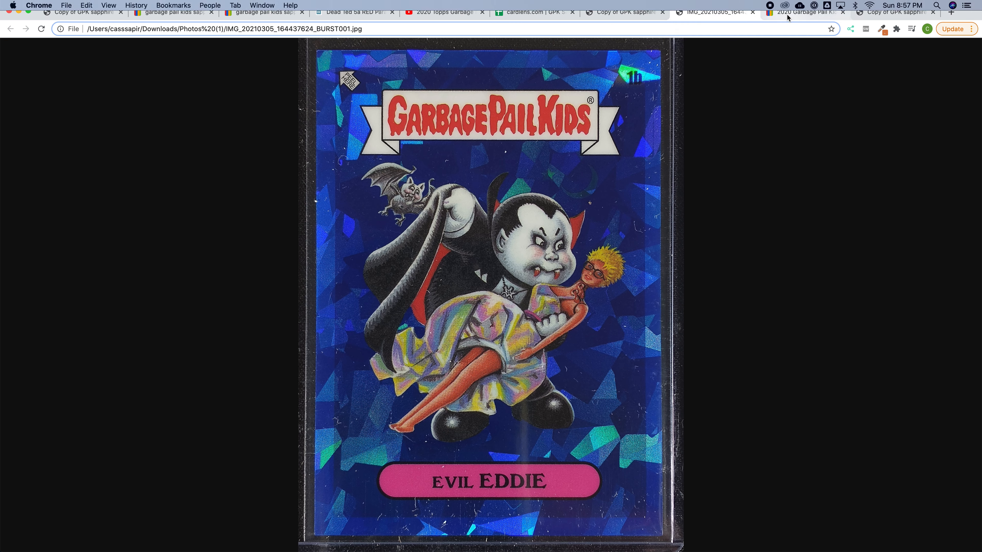
# Bring up the eBay auction for the Cactus Carol 60b red refractor, bid at $224.72.
pyautogui.click(805, 12)
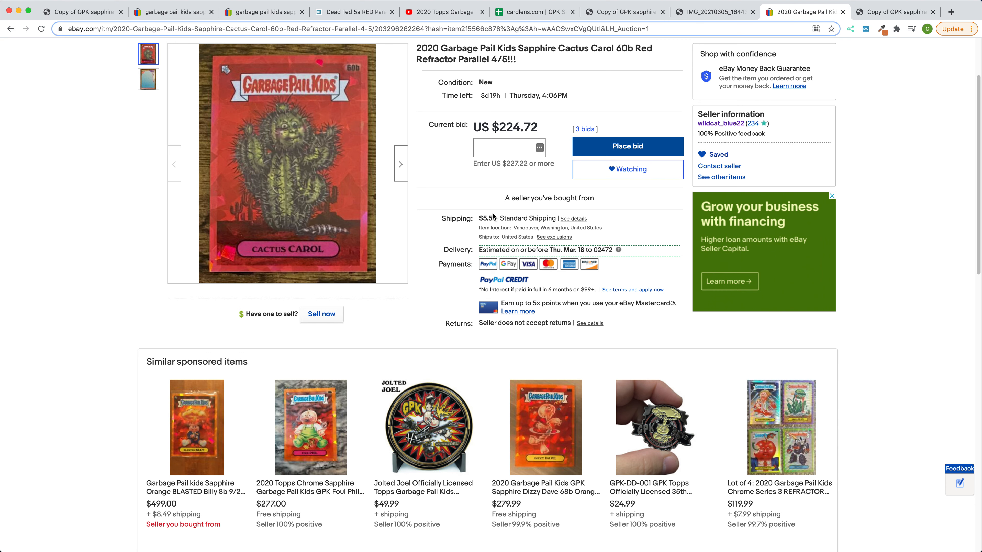
pyautogui.moveTo(533, 207)
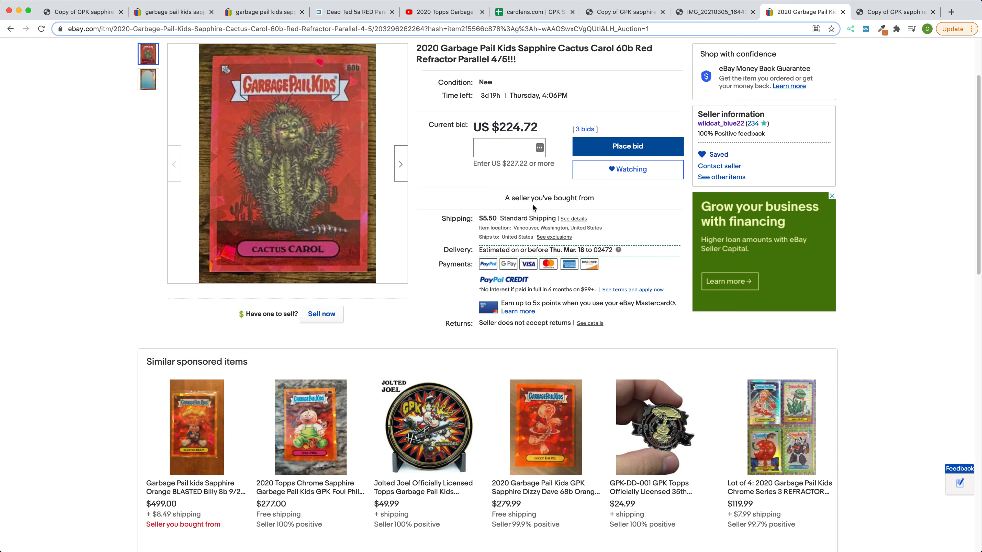
pyautogui.moveTo(534, 206)
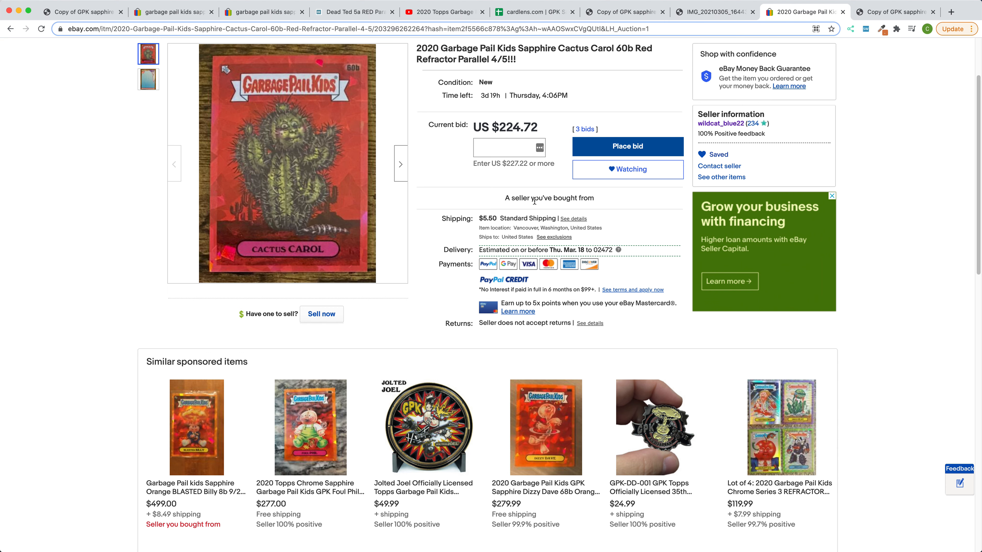
pyautogui.moveTo(533, 198)
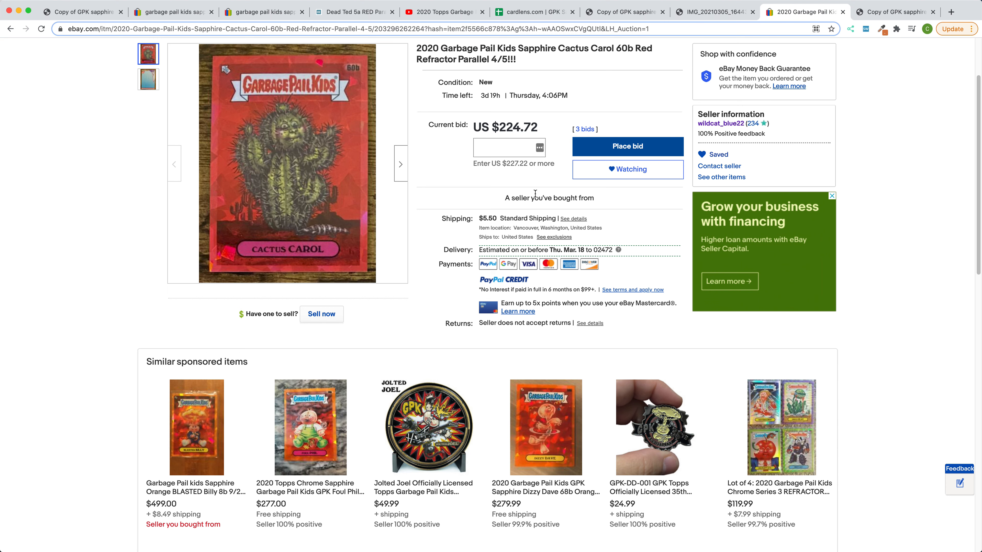
pyautogui.moveTo(535, 194)
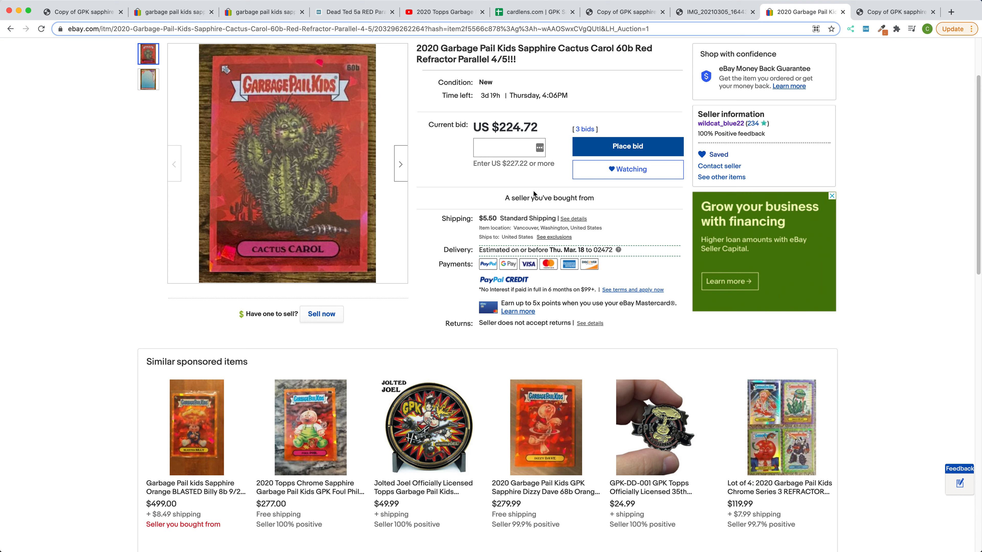
pyautogui.moveTo(643, 44)
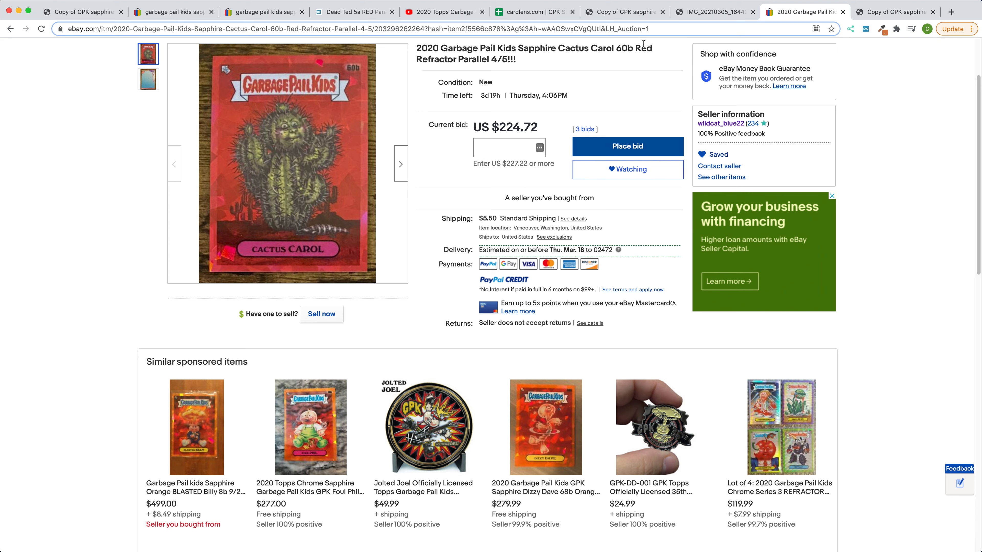
# Return from the Cactus Carol auction to the Evil Eddie card photo (IMG_20210305).
pyautogui.click(713, 12)
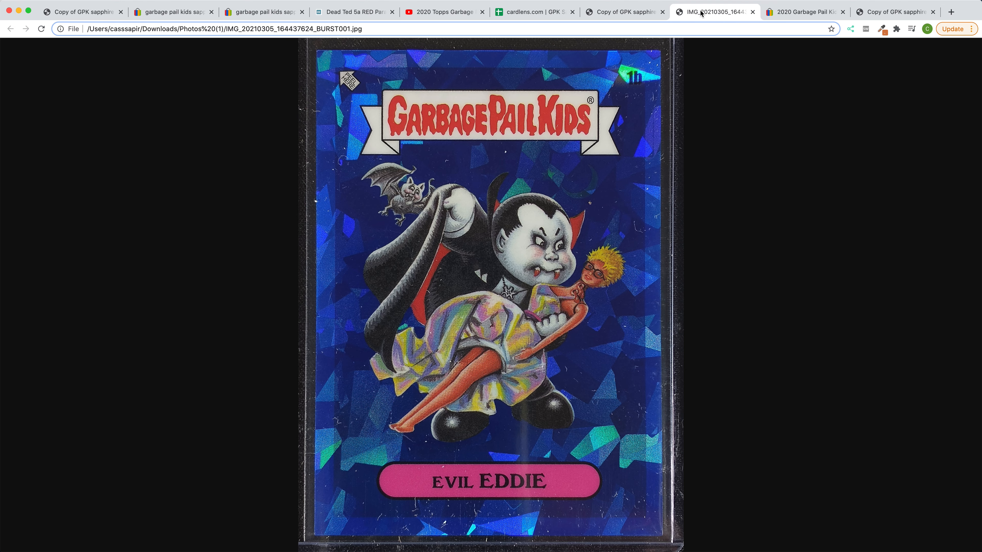